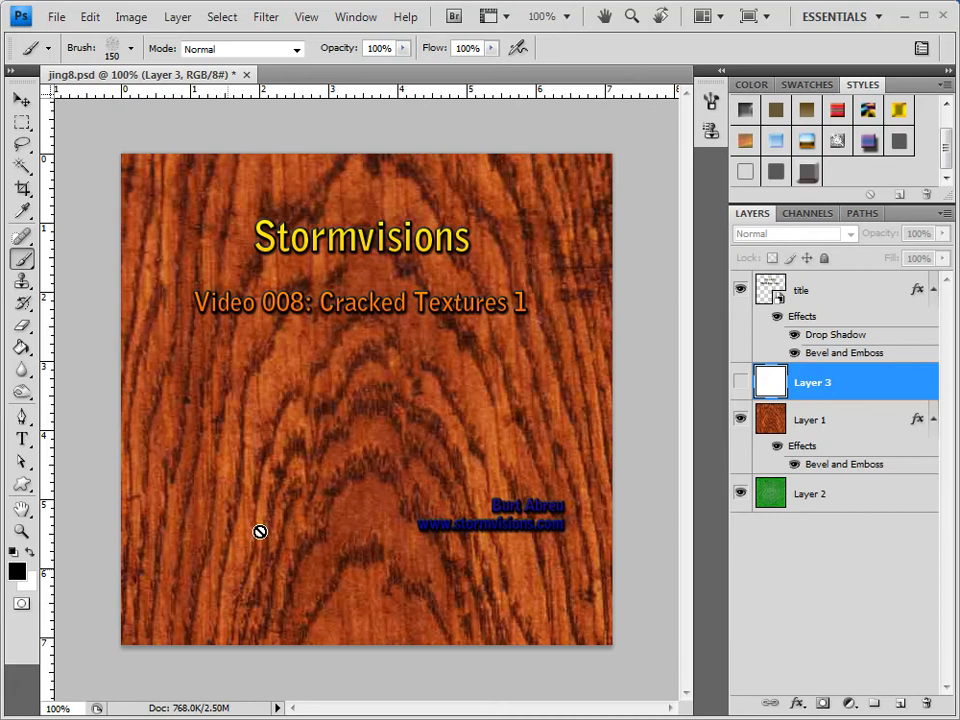
pyautogui.moveTo(818, 448)
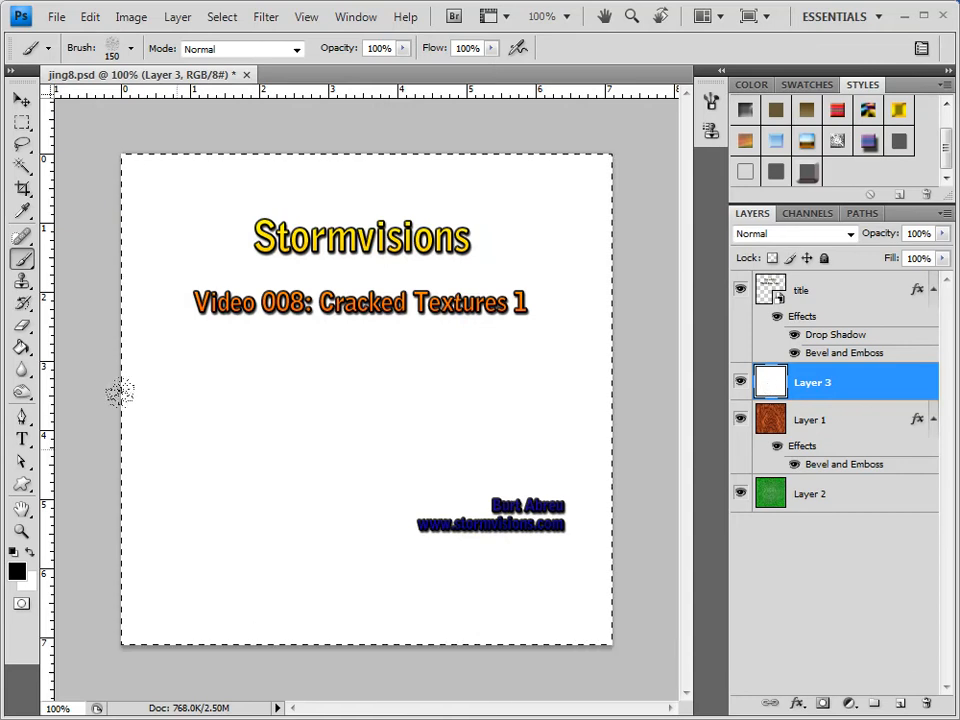
pyautogui.moveTo(136, 440)
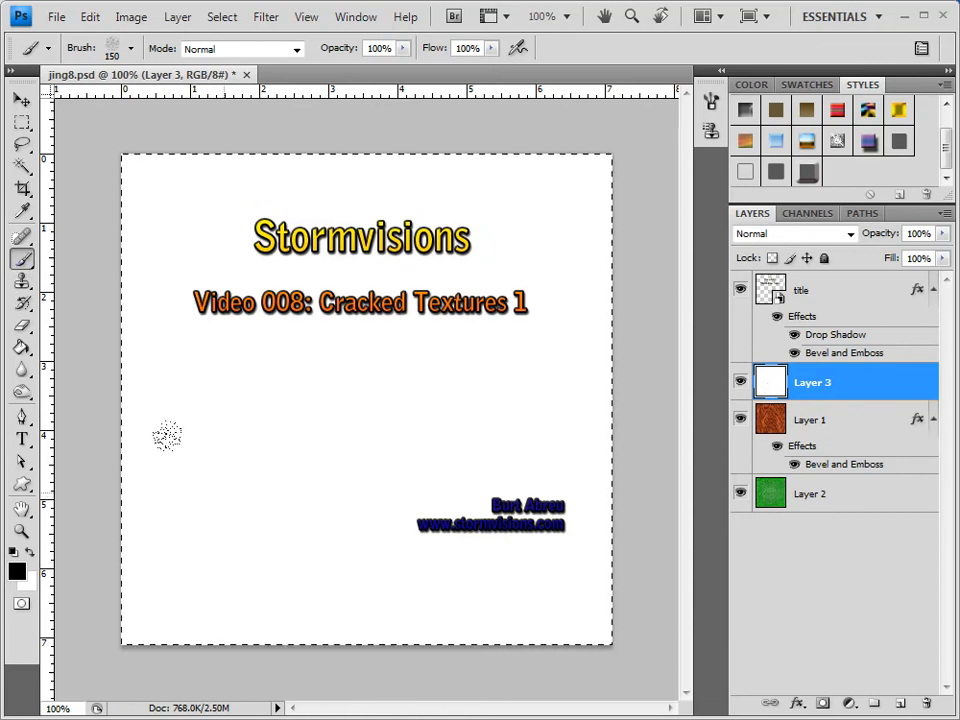
pyautogui.moveTo(122, 478)
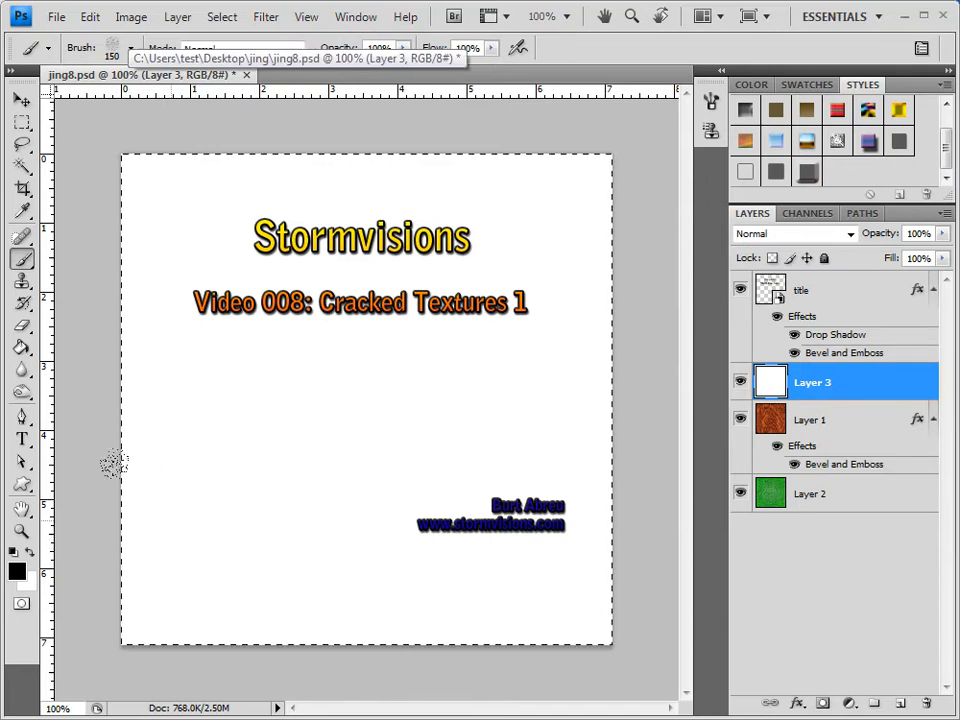
pyautogui.moveTo(118, 528)
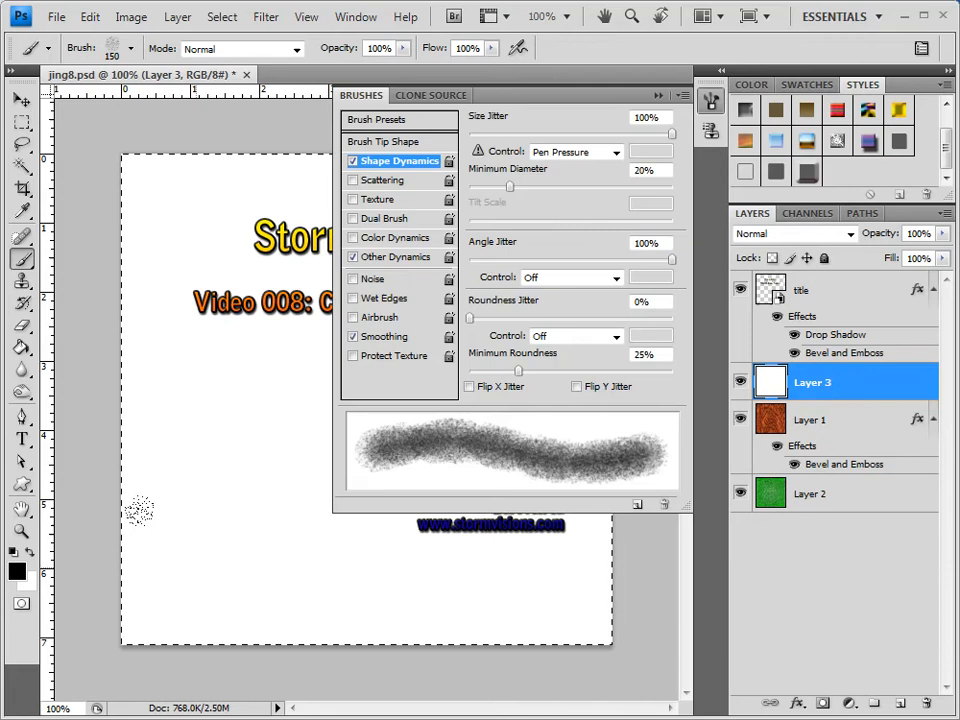
pyautogui.click(388, 140)
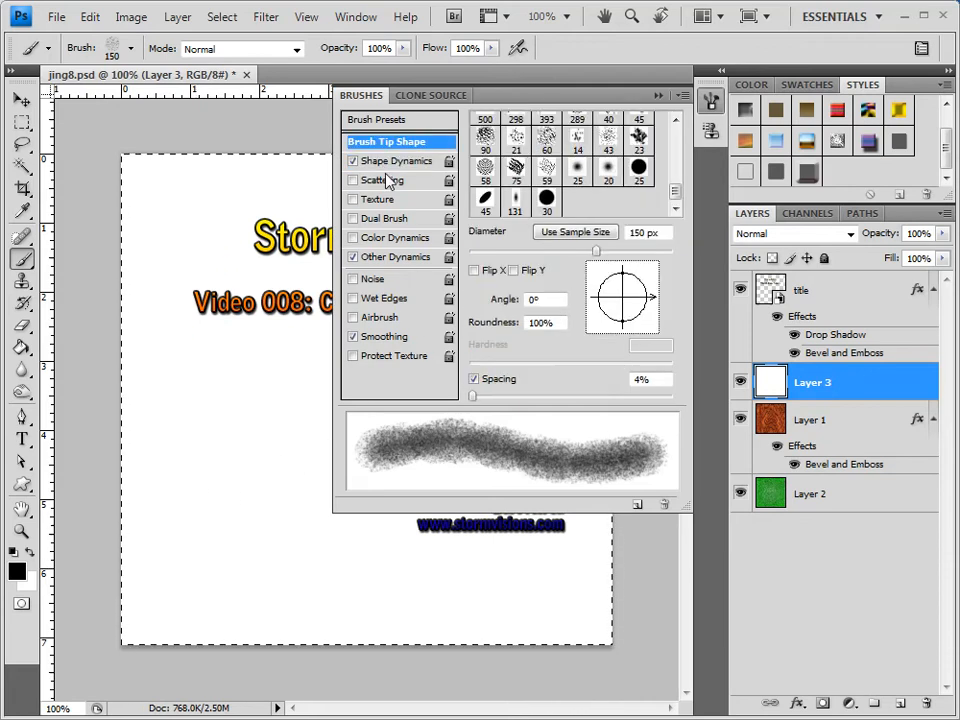
pyautogui.click(396, 160)
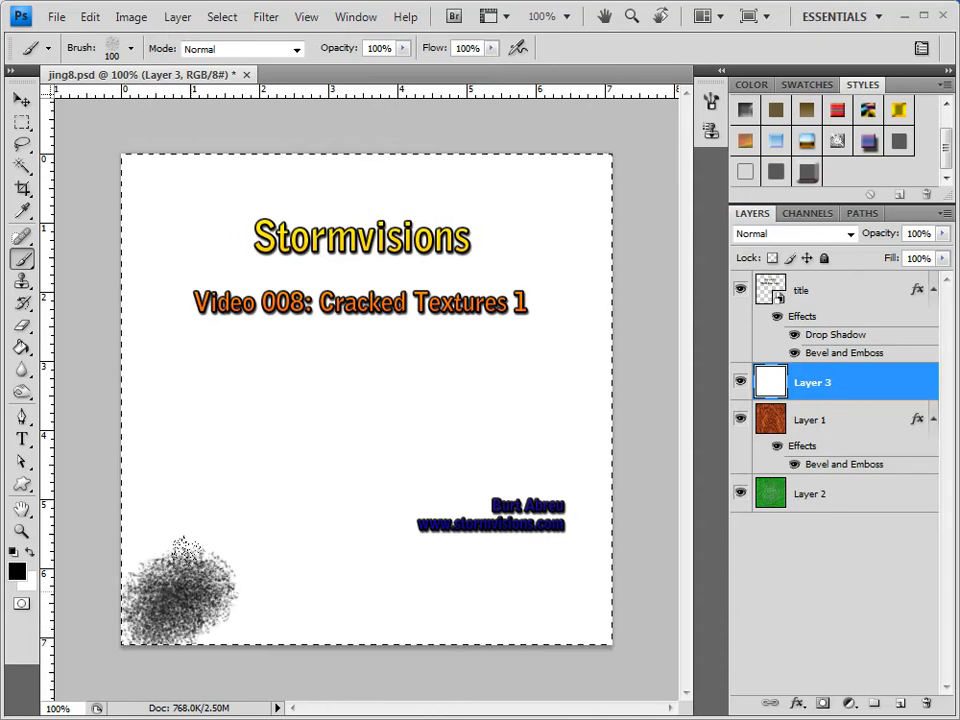
# Paint a black scattered stroke diagonally from the bottom-left to the top-right corner
pyautogui.moveTo(180, 600); pyautogui.dragTo(276, 390)
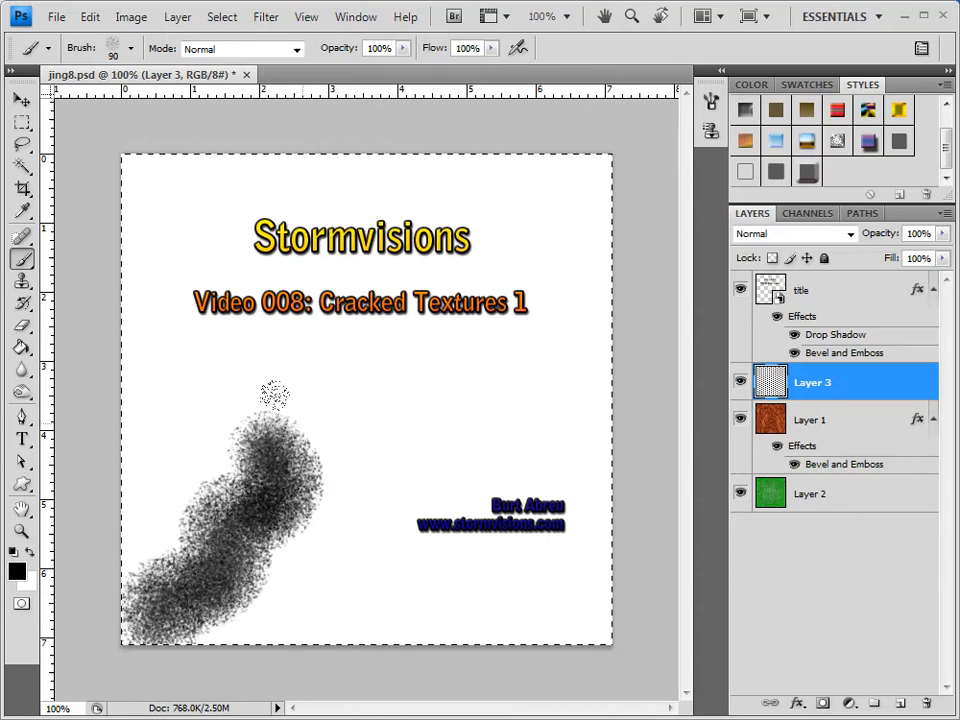
pyautogui.moveTo(276, 390); pyautogui.dragTo(350, 330)
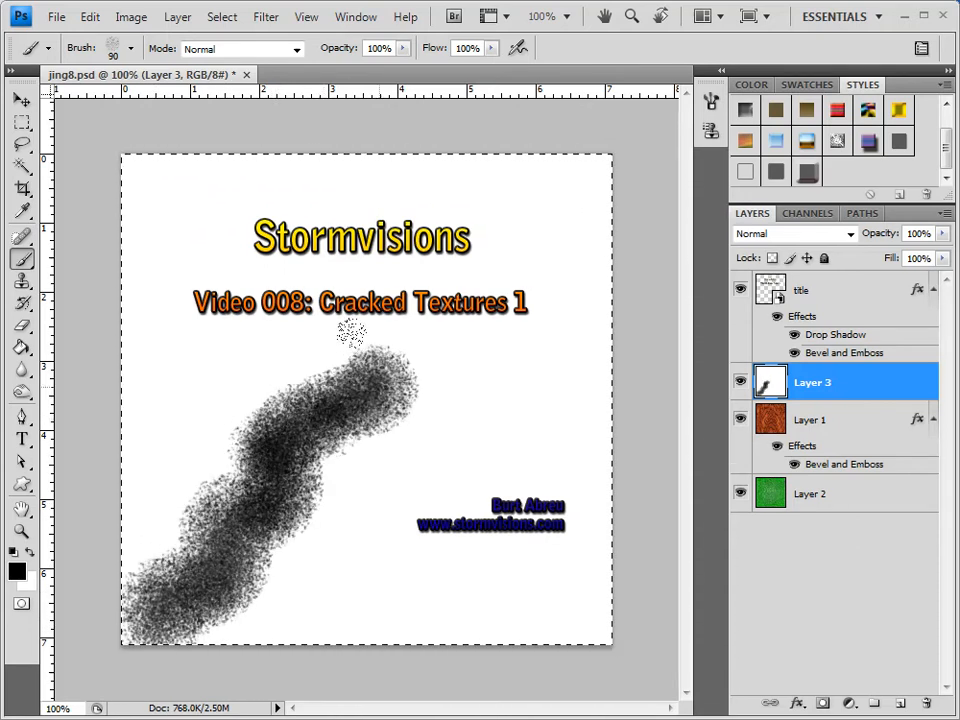
pyautogui.moveTo(370, 340); pyautogui.dragTo(480, 240)
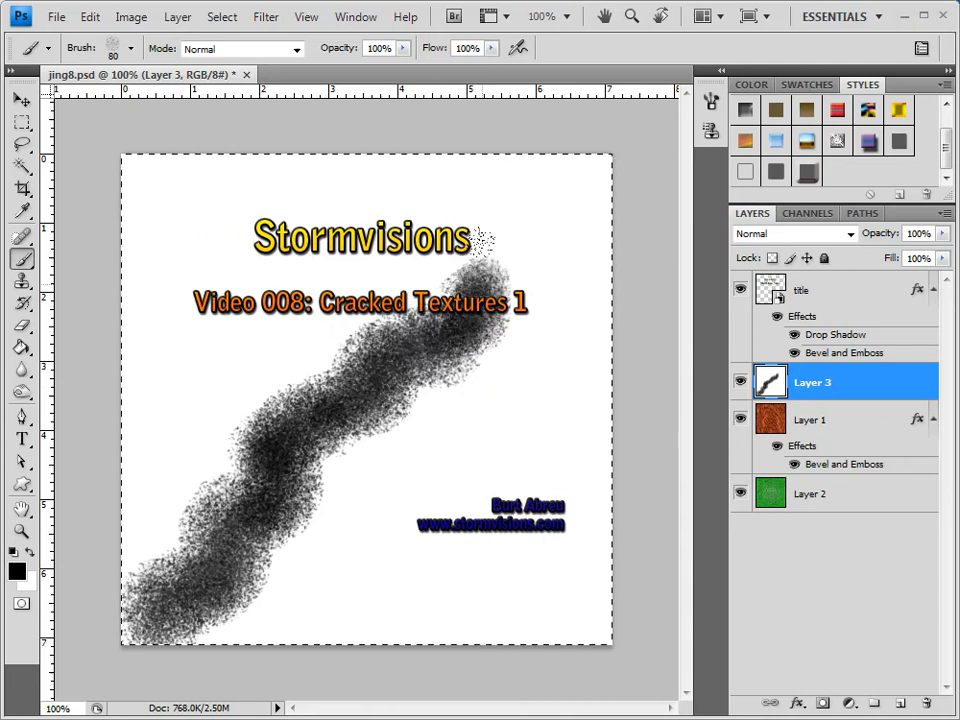
pyautogui.moveTo(490, 240); pyautogui.dragTo(576, 180)
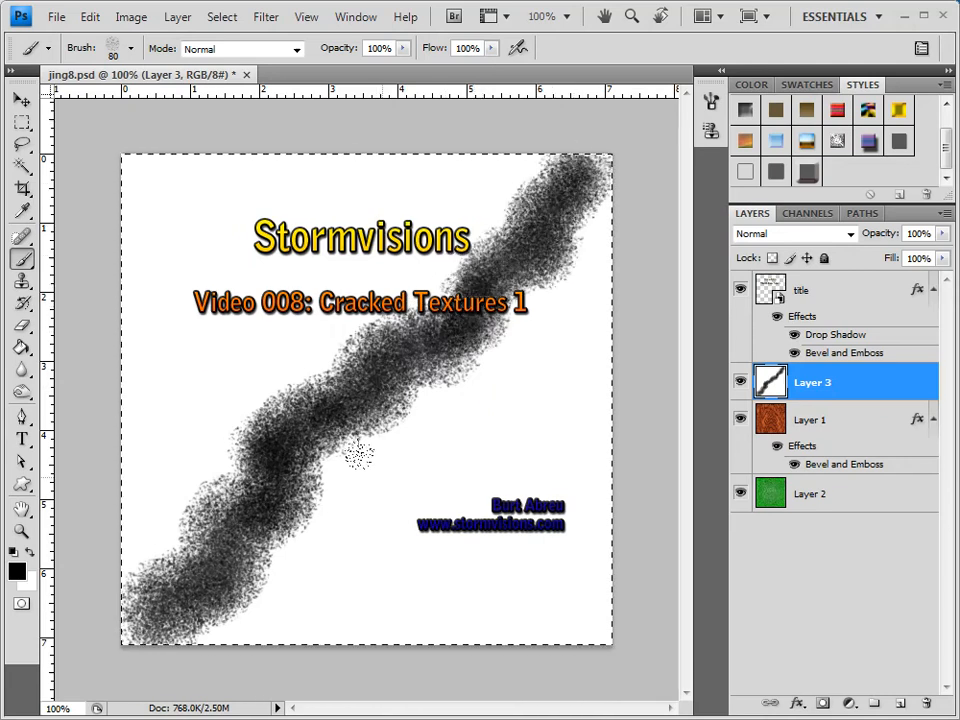
# Add dabs and branching dark strokes across the lower and middle areas of the layer
pyautogui.click(564, 600)
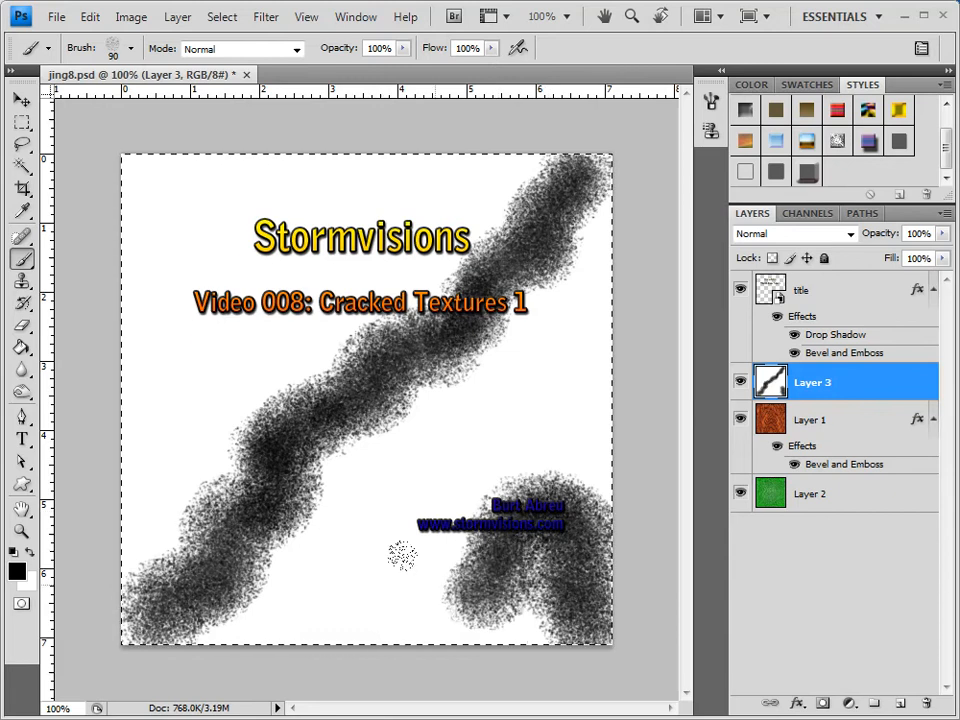
pyautogui.moveTo(400, 556); pyautogui.dragTo(390, 464)
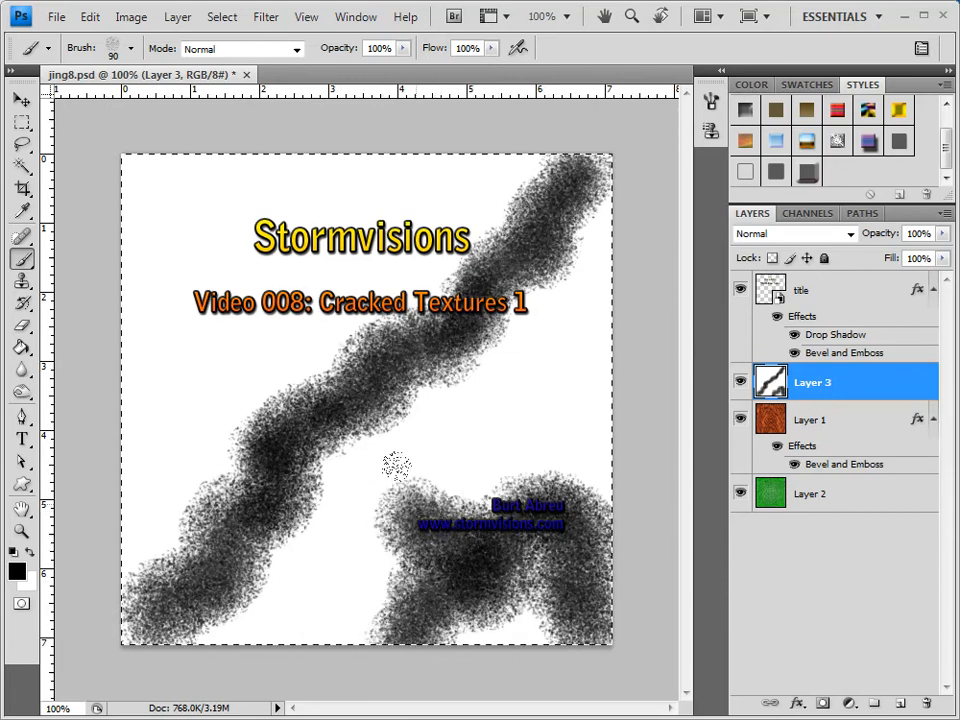
pyautogui.moveTo(390, 464); pyautogui.dragTo(480, 476)
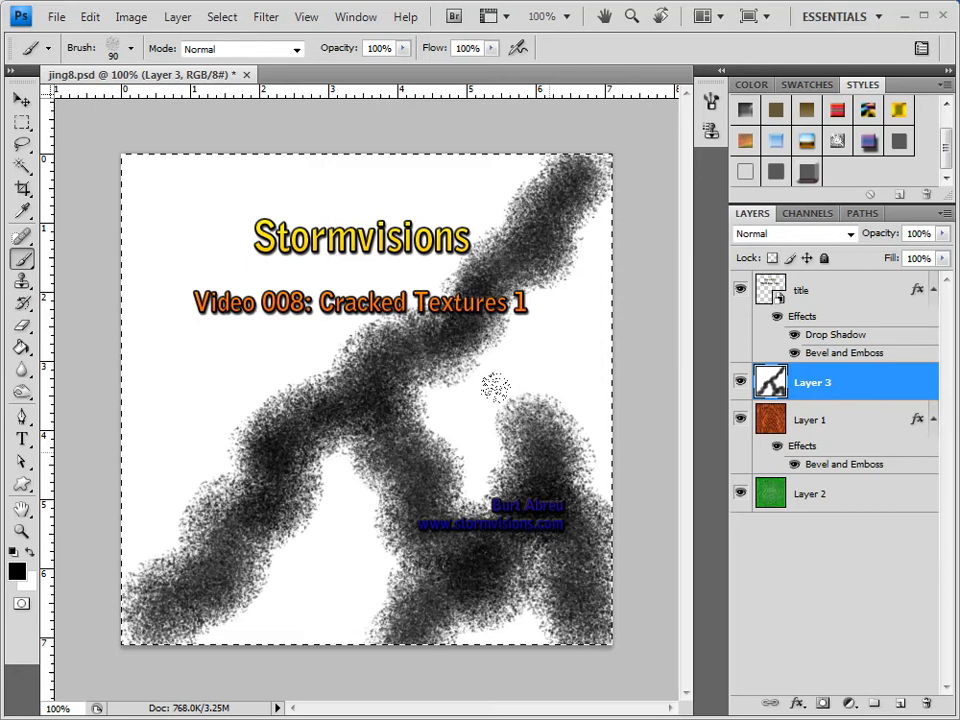
pyautogui.click(520, 380)
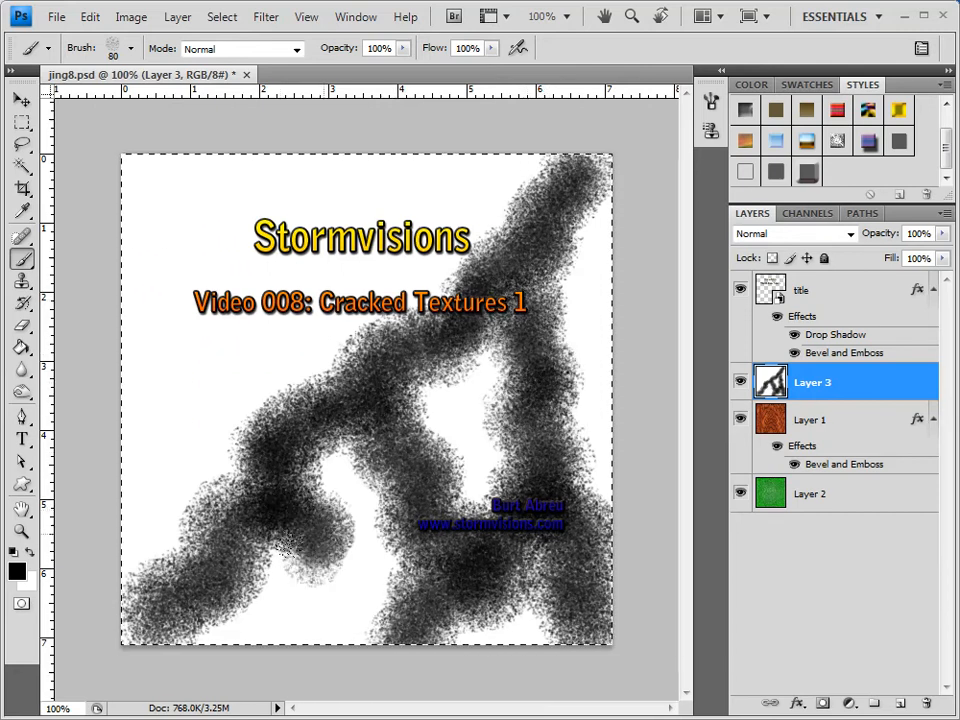
pyautogui.moveTo(290, 550); pyautogui.dragTo(244, 390)
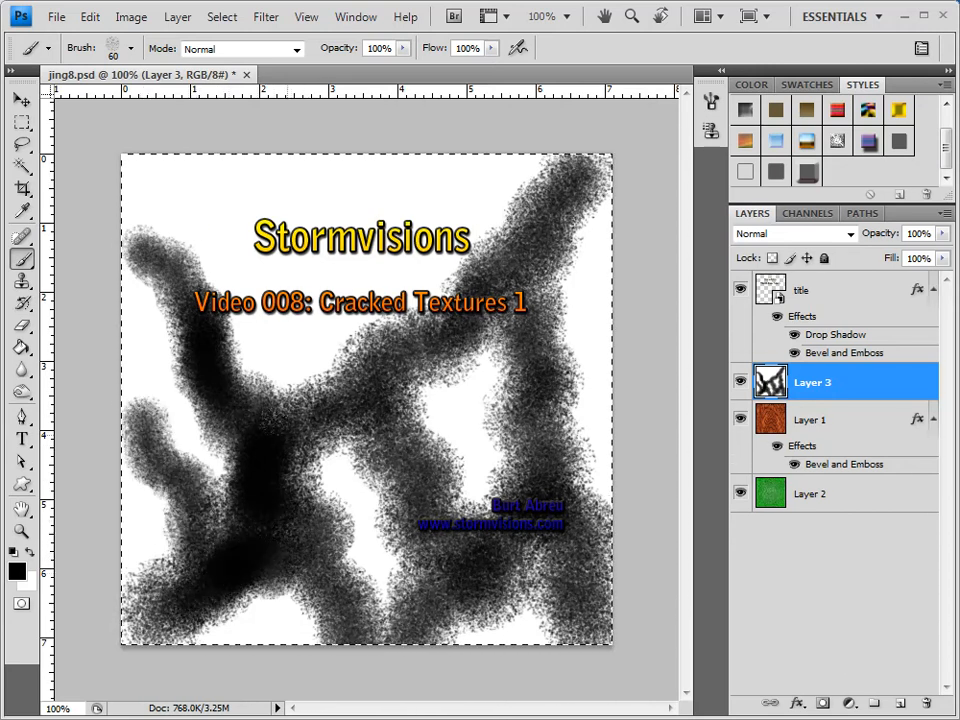
# Hide the title text layer and paint more branching black strokes across the top
pyautogui.click(336, 356)
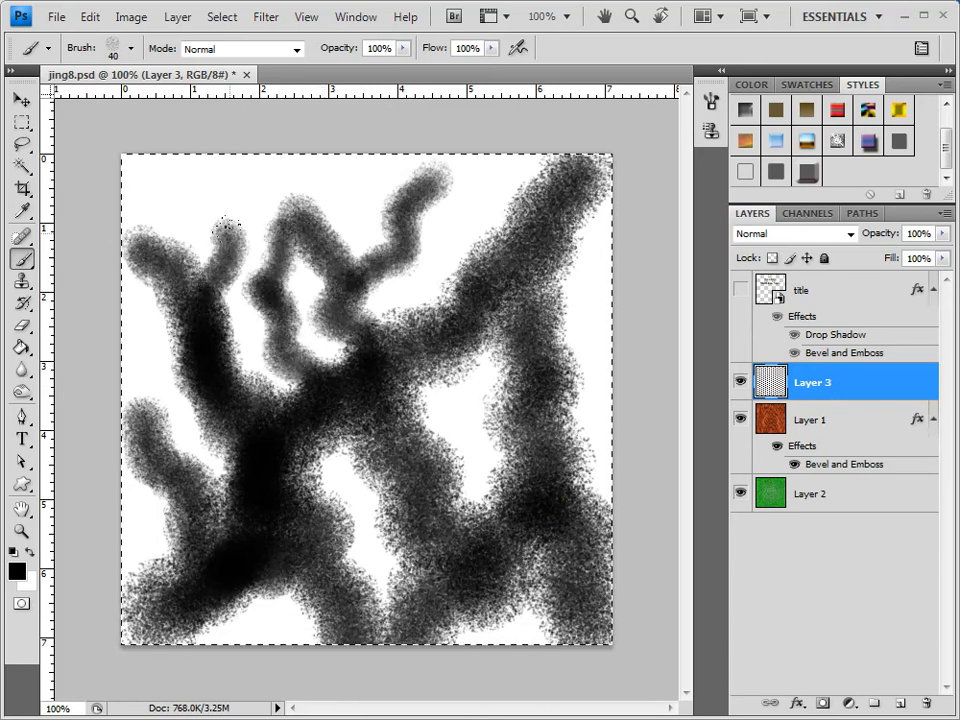
pyautogui.moveTo(230, 230); pyautogui.dragTo(420, 224)
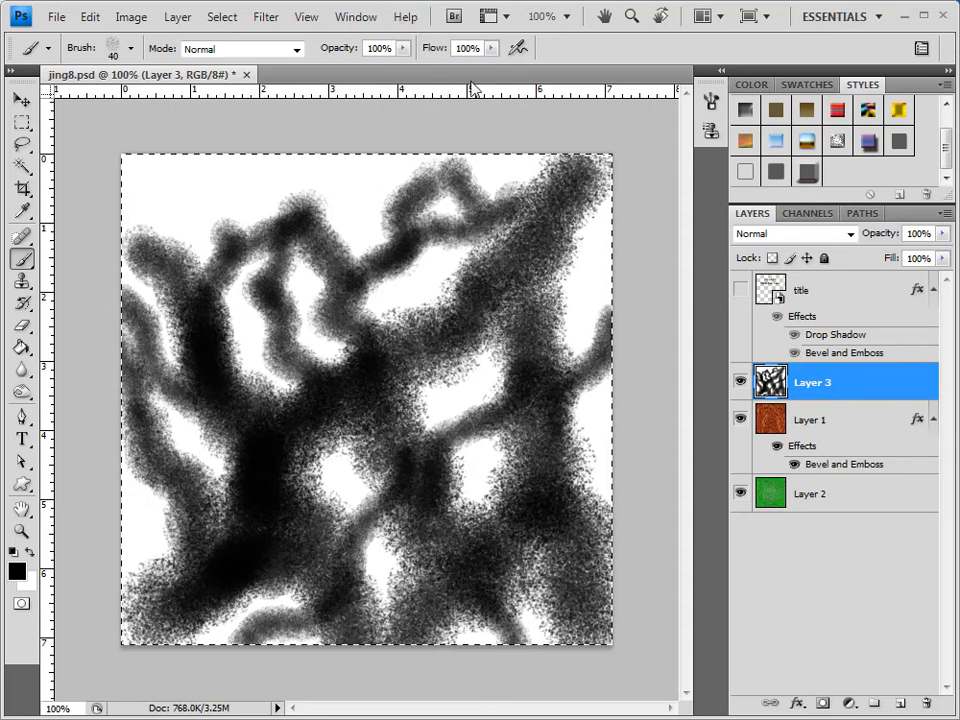
# Apply Blur More to soften the strokes, then bring up the Other filters list
pyautogui.click(264, 16)
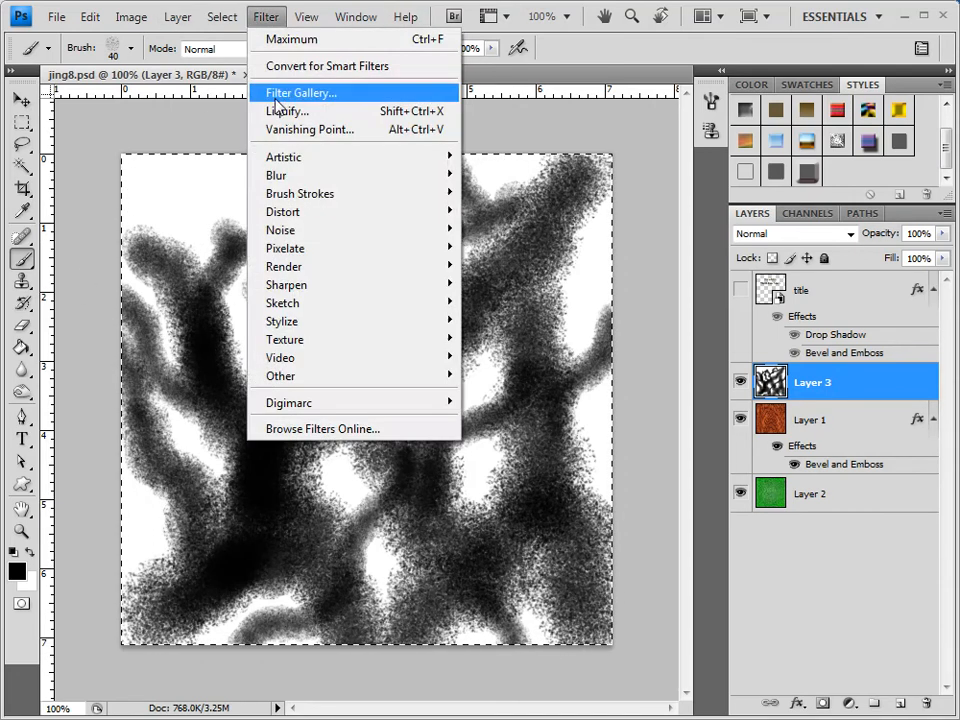
pyautogui.moveTo(276, 176)
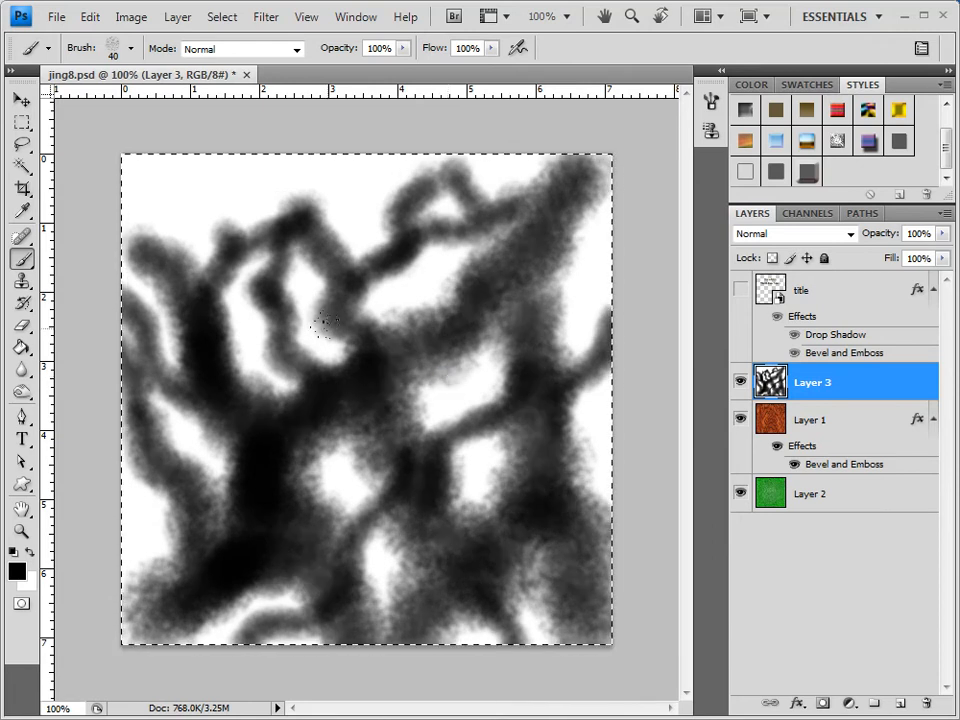
pyautogui.moveTo(284, 100)
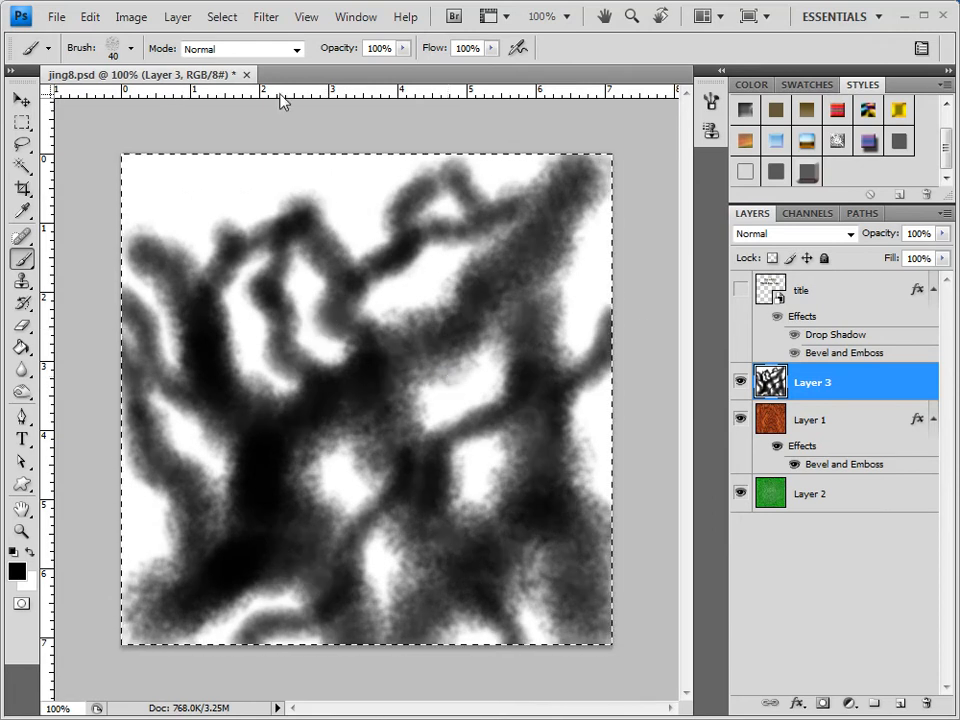
pyautogui.click(266, 16)
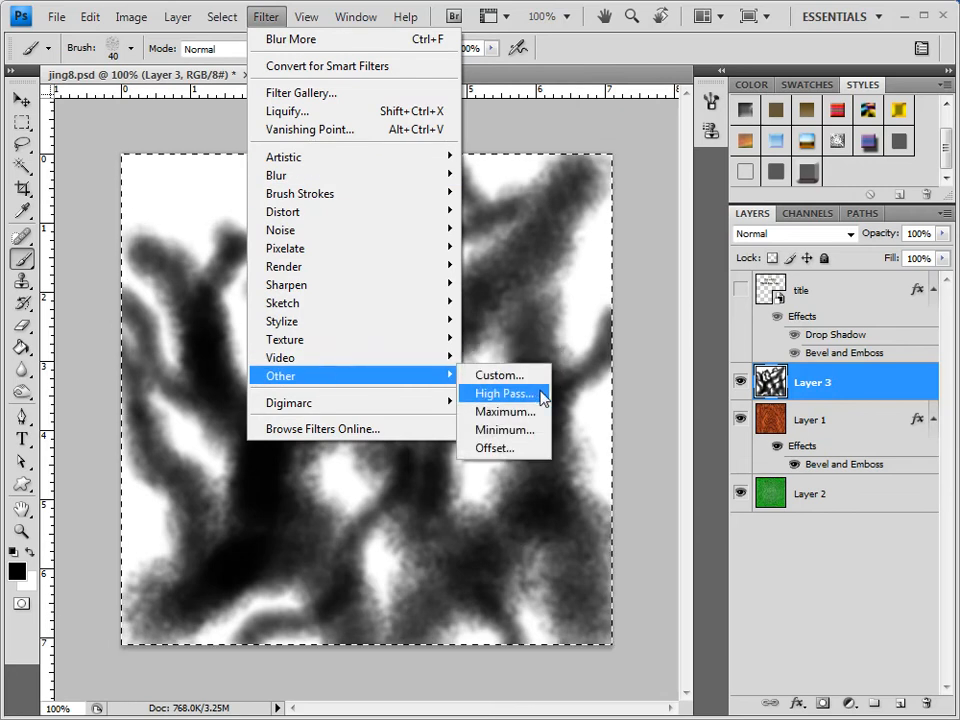
# Apply the Maximum filter with a raised radius so white cells widen and cracks thin
pyautogui.click(504, 412)
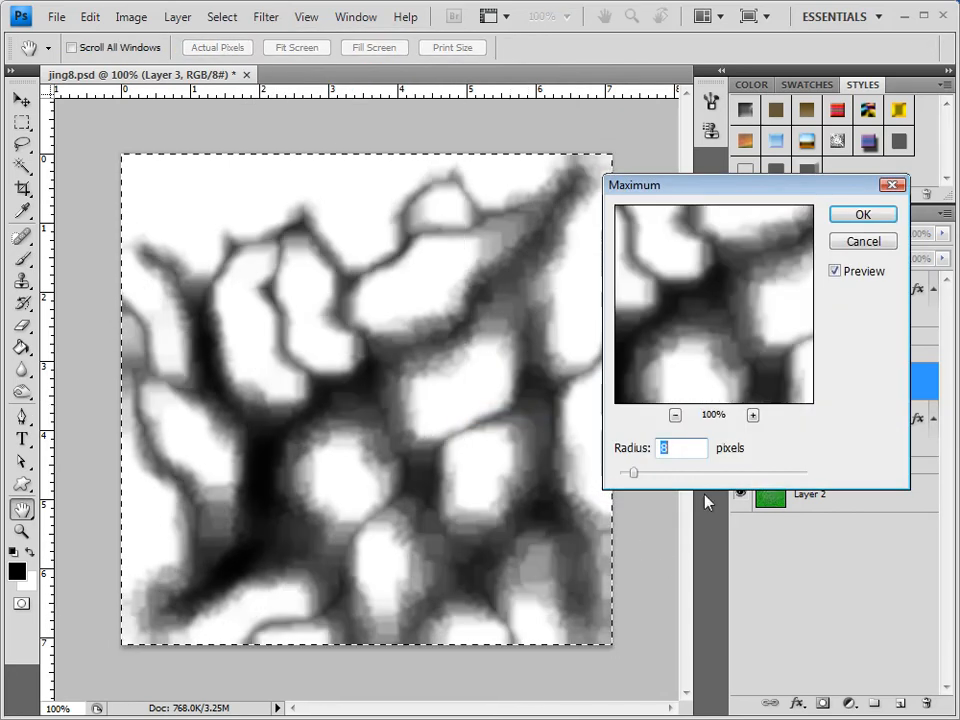
pyautogui.moveTo(660, 472); pyautogui.dragTo(630, 472)
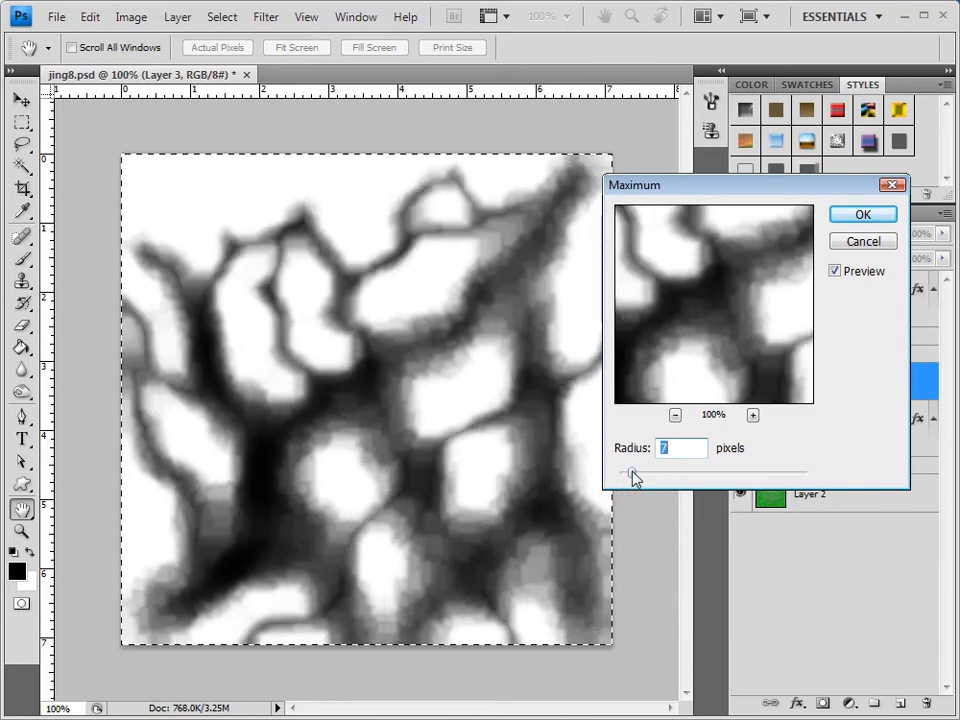
pyautogui.moveTo(630, 472); pyautogui.dragTo(660, 472)
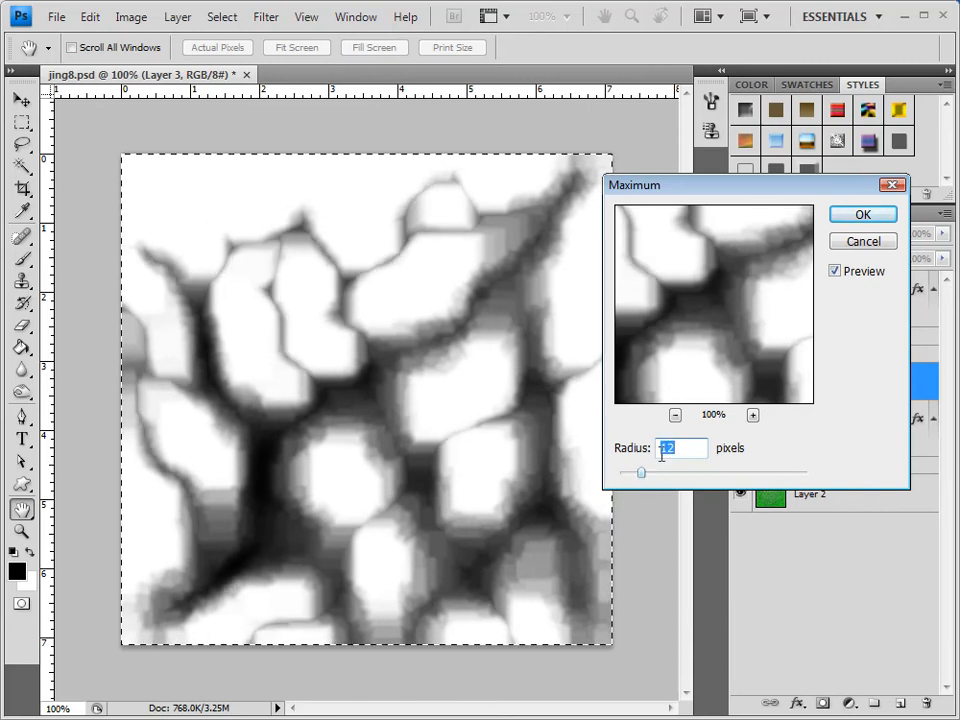
pyautogui.click(862, 214)
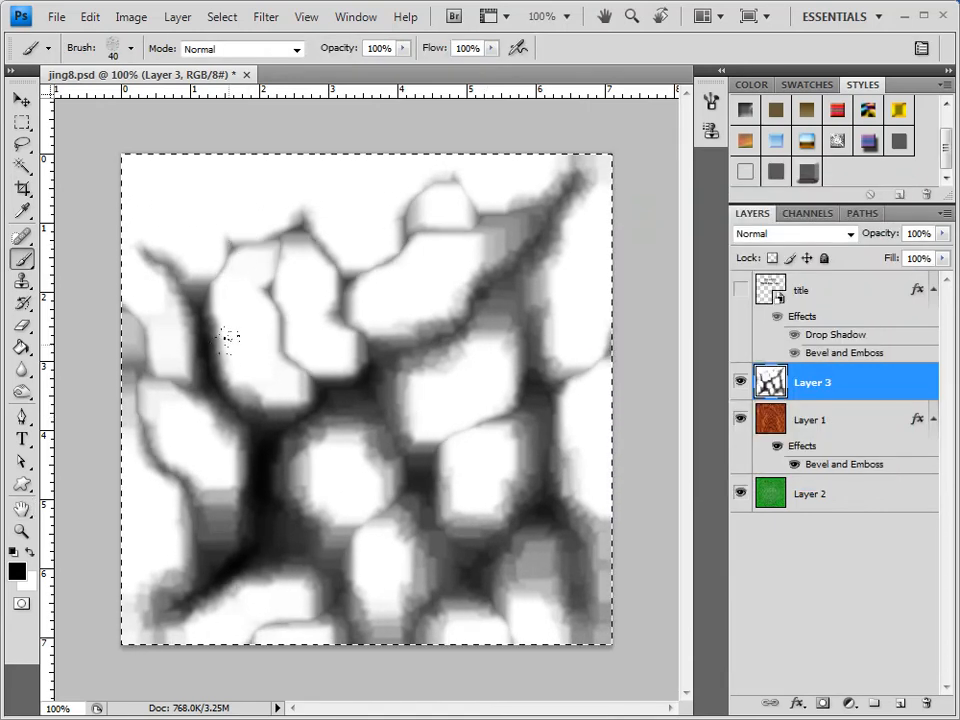
pyautogui.moveTo(370, 310)
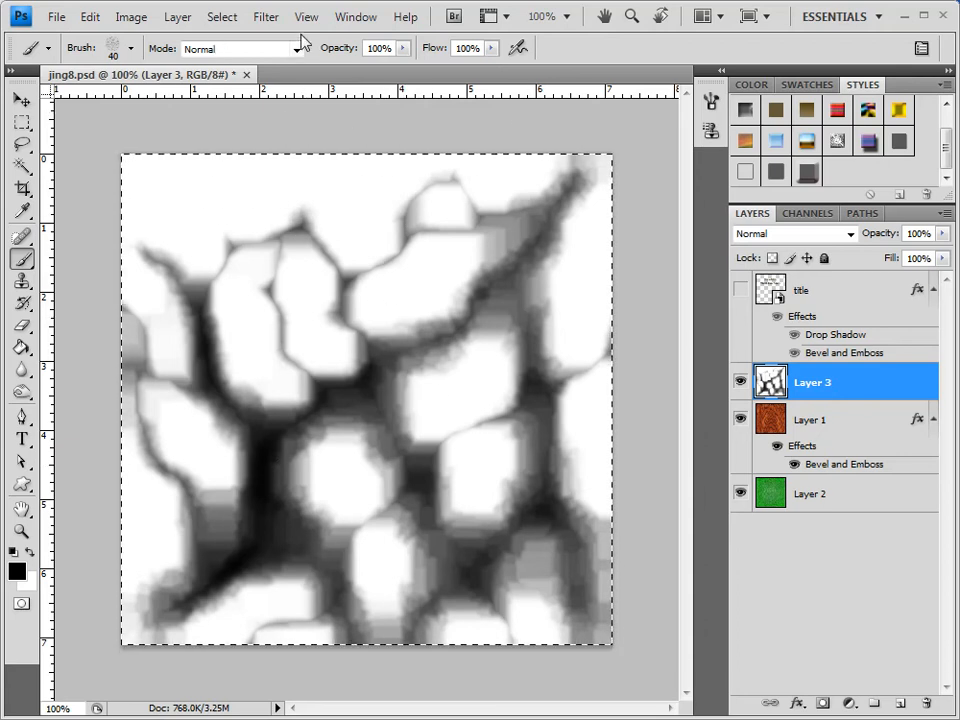
# Raise the Levels black input point to 28 to deepen the dark cracks
pyautogui.click(132, 16)
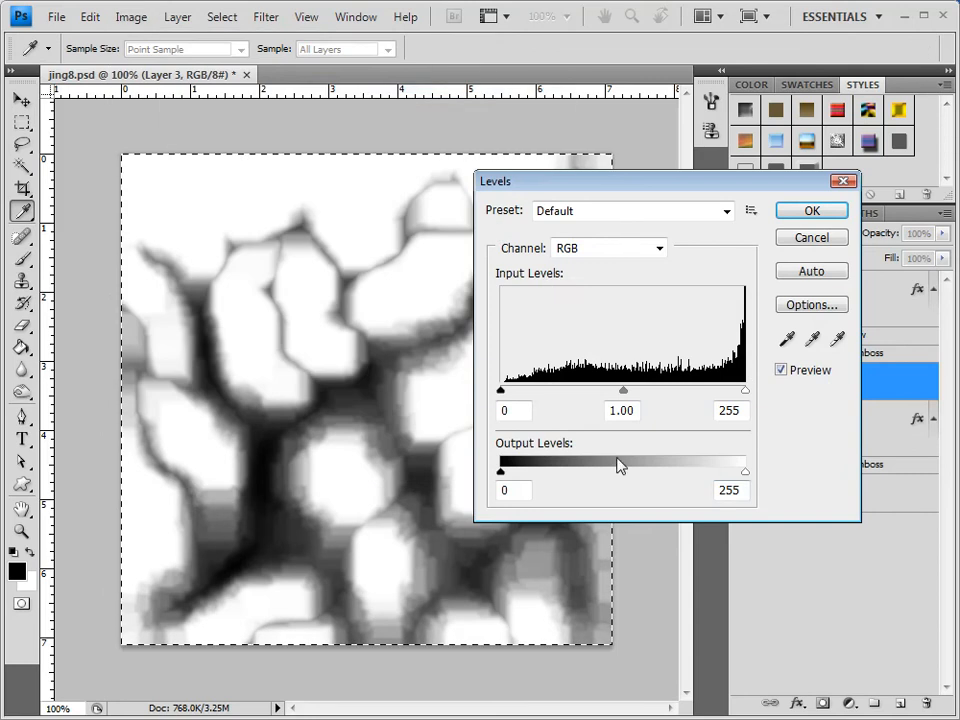
pyautogui.moveTo(500, 390); pyautogui.dragTo(504, 390)
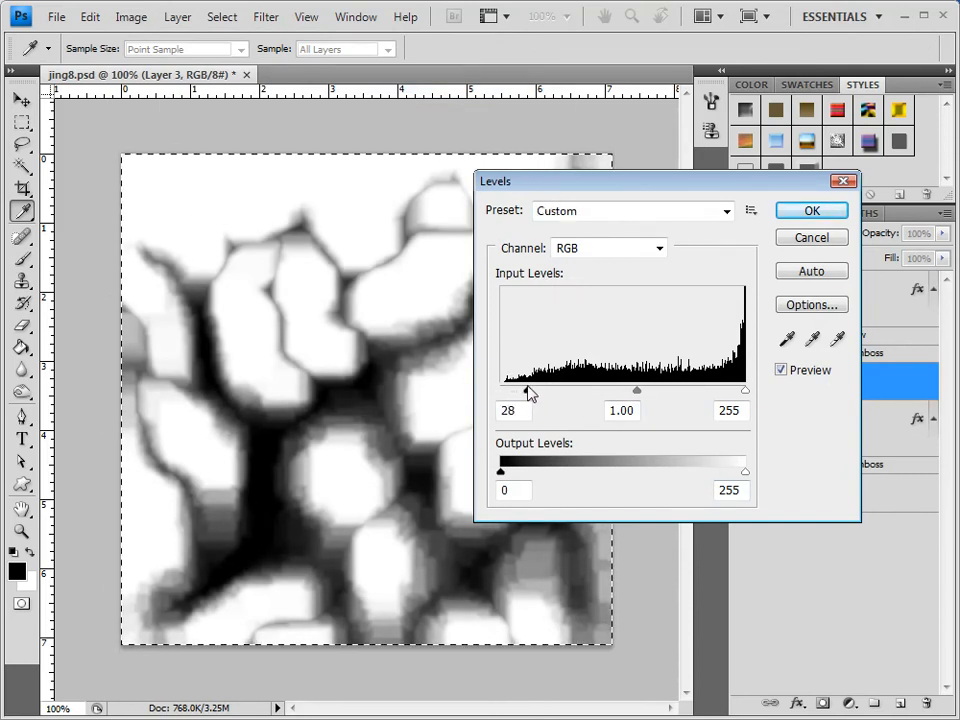
# Apply the Levels change and sharpen the crack texture with the Sharpen filter
pyautogui.click(812, 210)
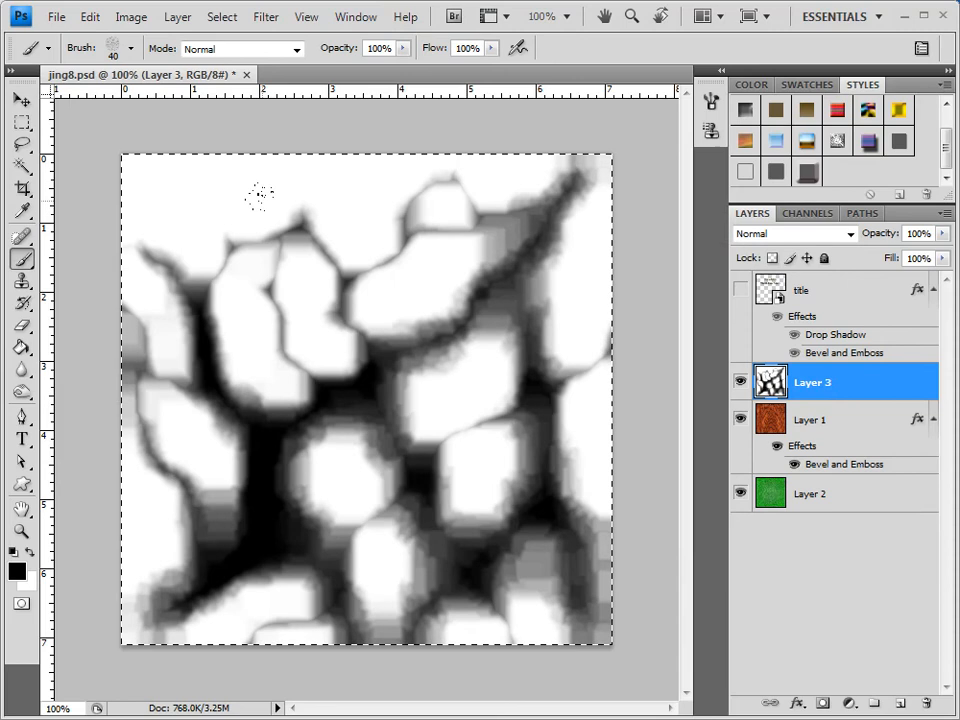
pyautogui.click(264, 16)
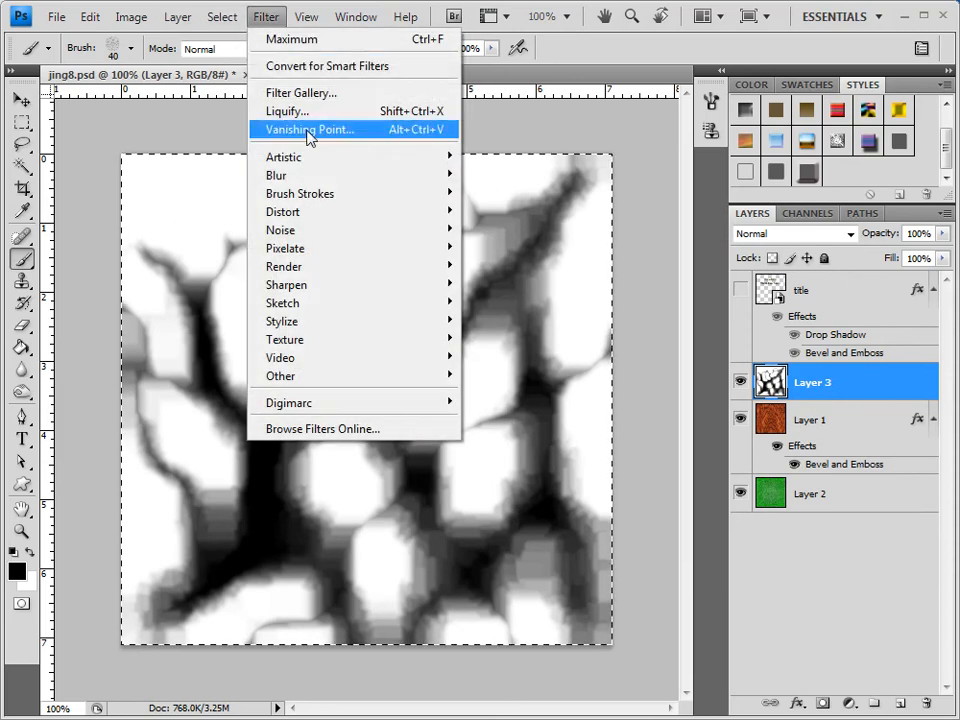
pyautogui.moveTo(286, 284)
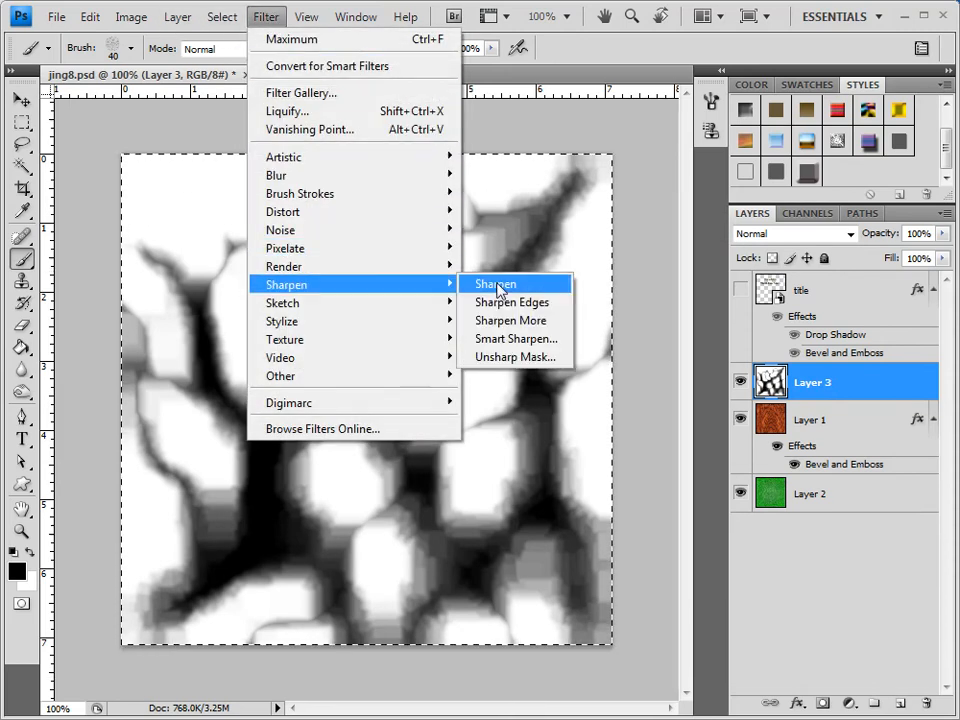
pyautogui.click(496, 284)
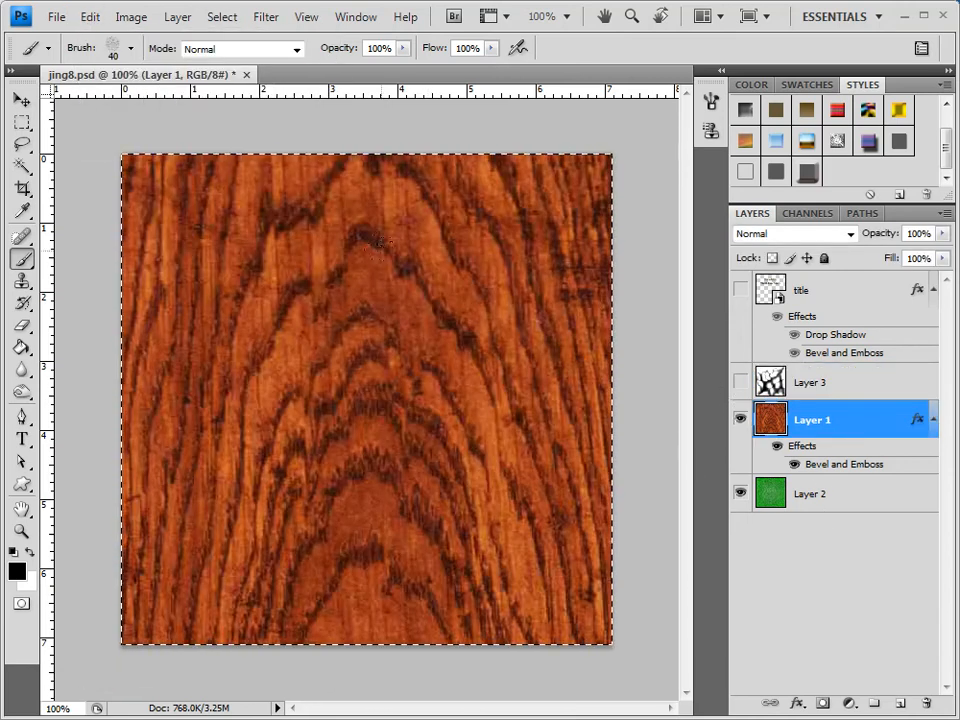
# Copy the crack texture, add a layer mask to the wood layer and switch to Channels
pyautogui.click(90, 16)
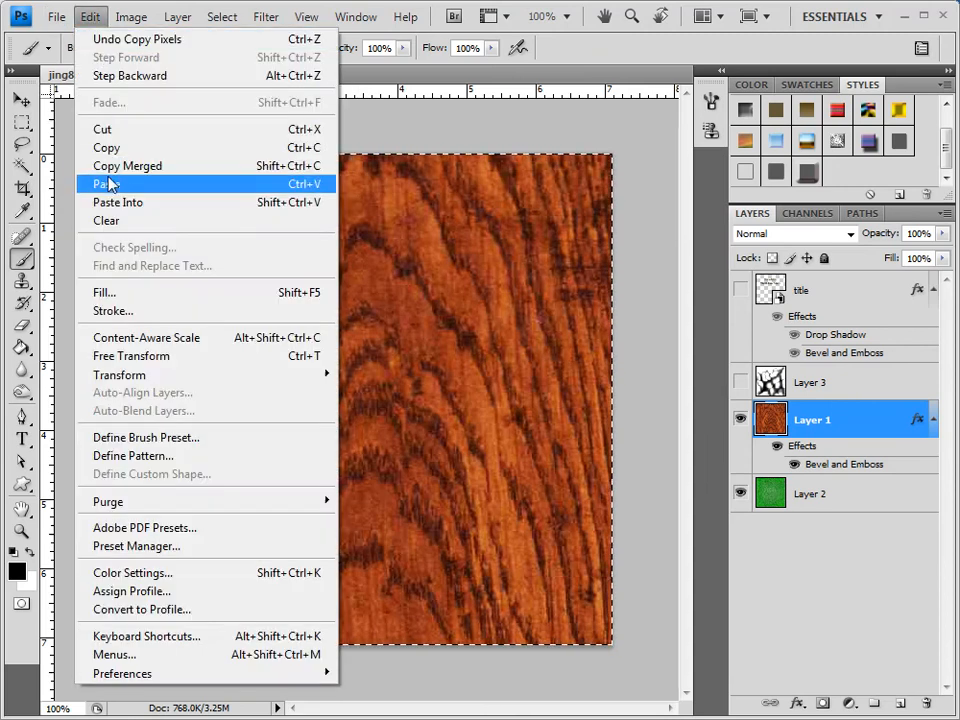
pyautogui.click(104, 184)
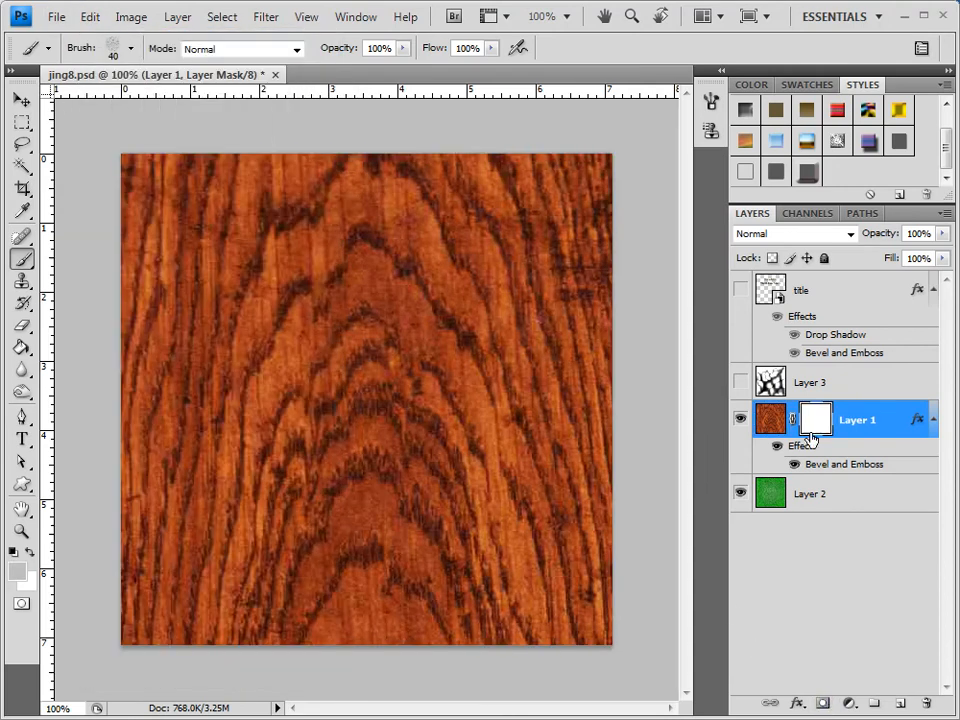
pyautogui.click(808, 212)
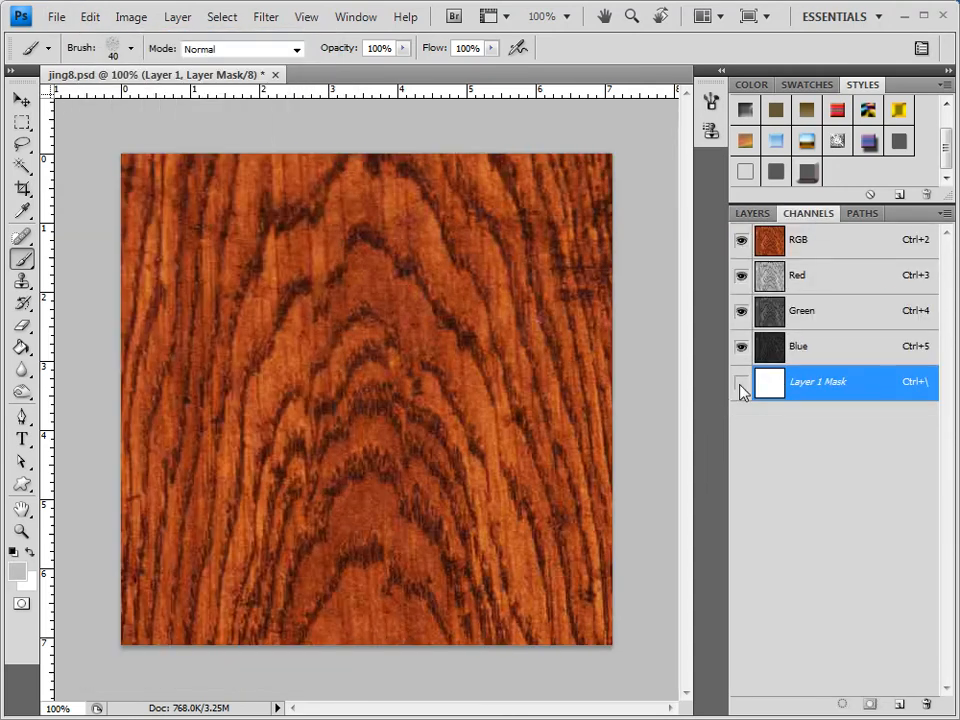
# Paste the texture into the Layer 1 Mask channel, hide its preview and return to RGB
pyautogui.click(90, 16)
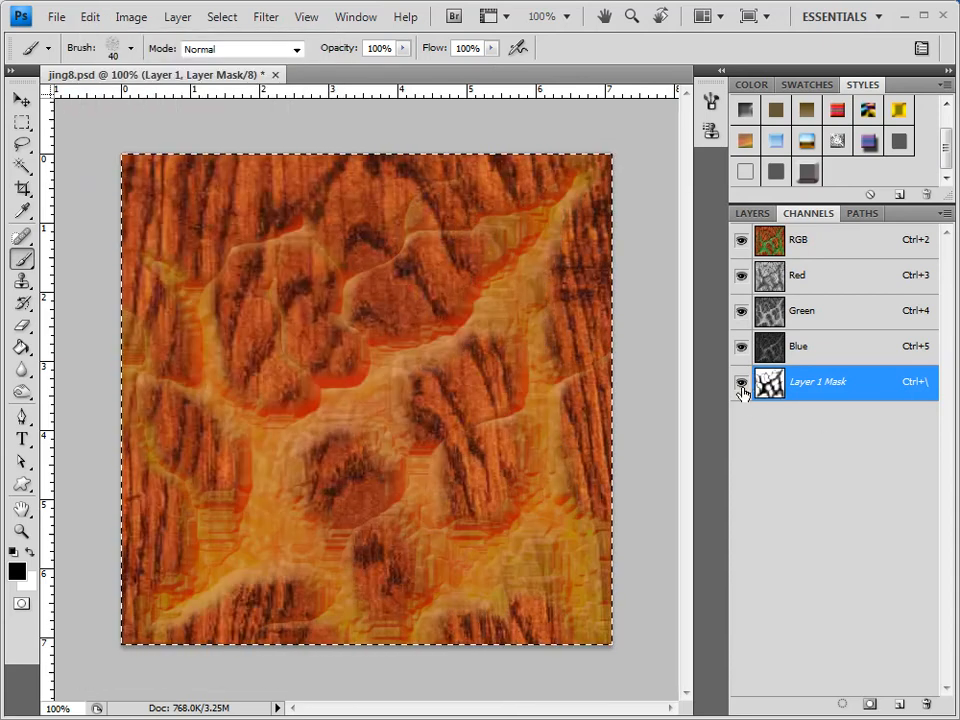
pyautogui.click(740, 382)
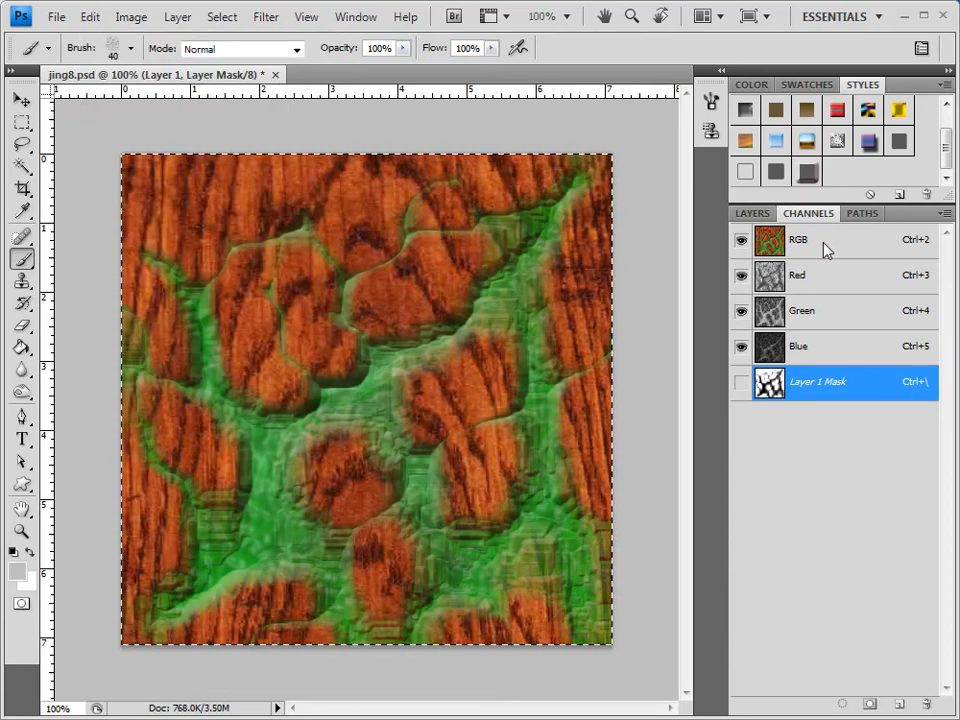
pyautogui.click(752, 212)
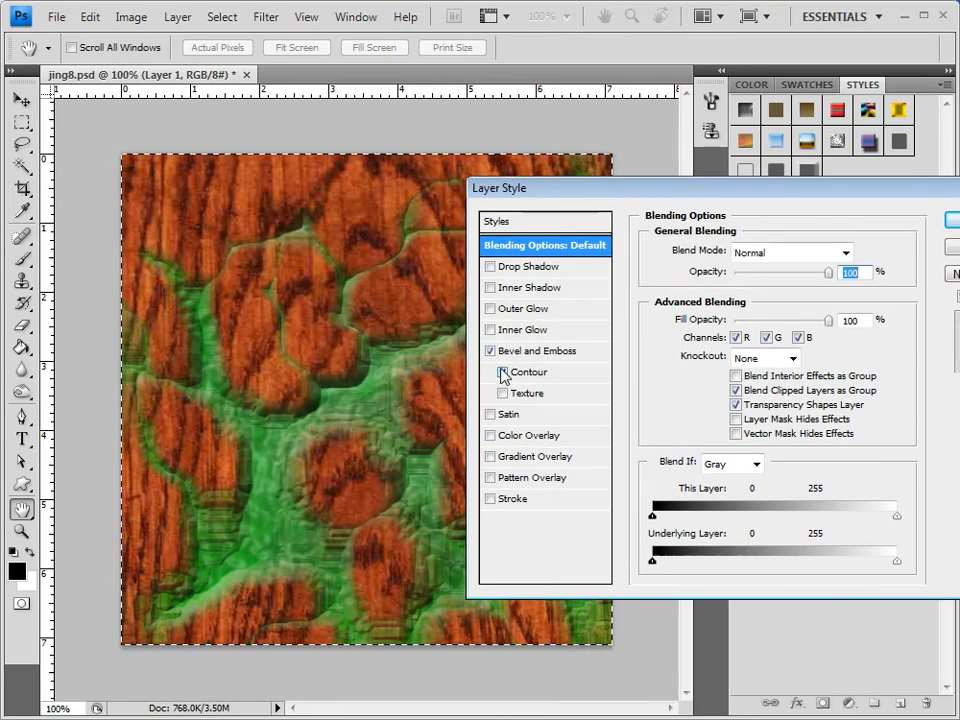
# Adjust the Bevel and Emboss size and add a dark brown Multiply outer glow to the wood layer
pyautogui.click(502, 372)
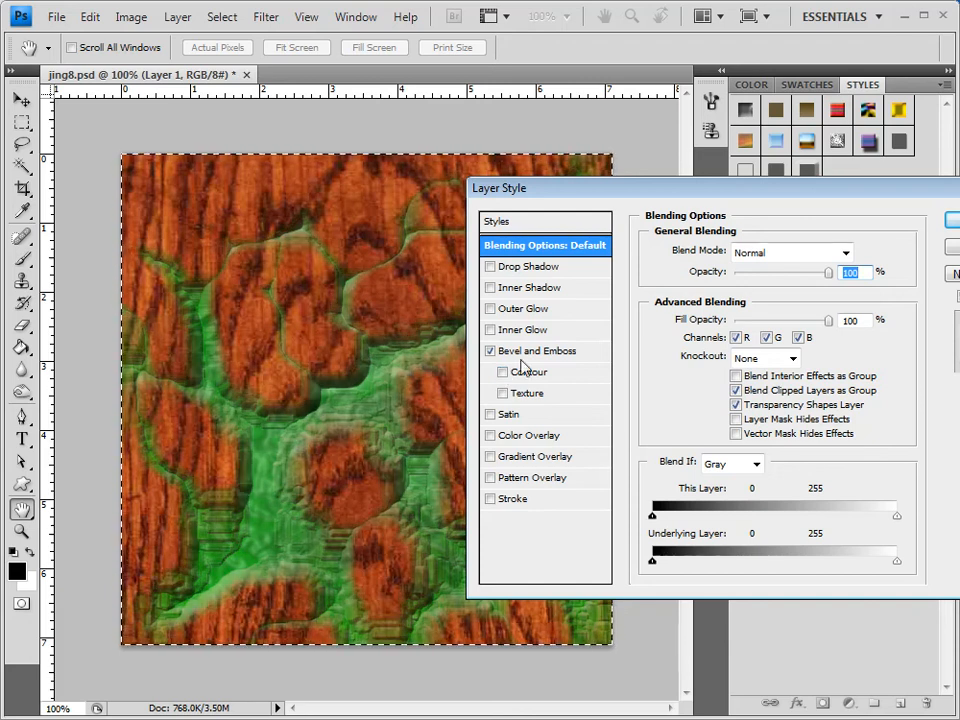
pyautogui.click(536, 352)
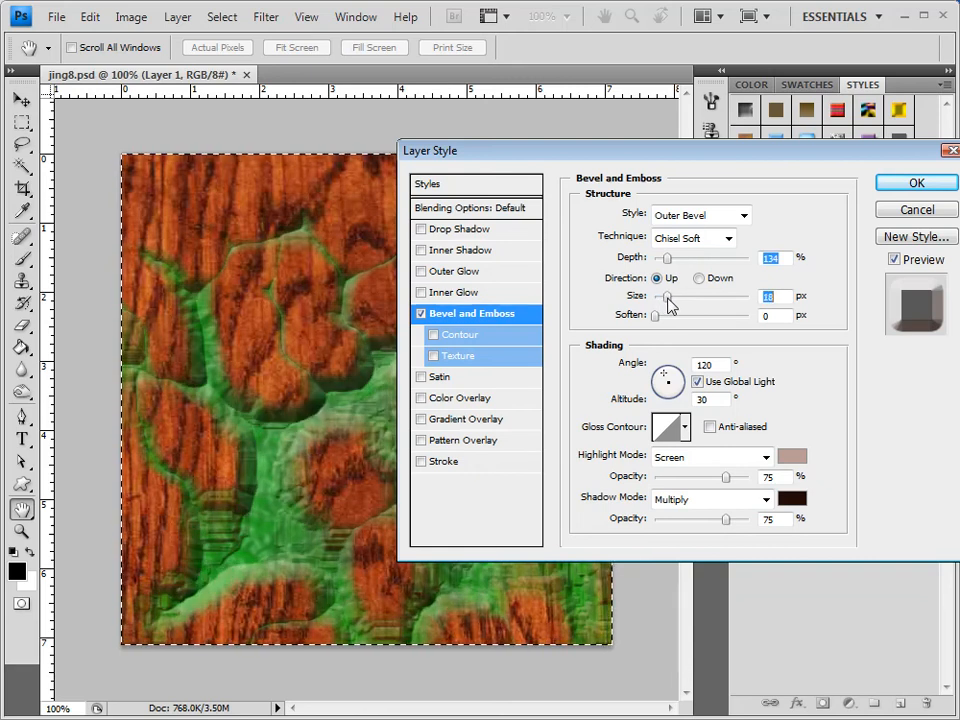
pyautogui.moveTo(664, 256); pyautogui.dragTo(668, 256)
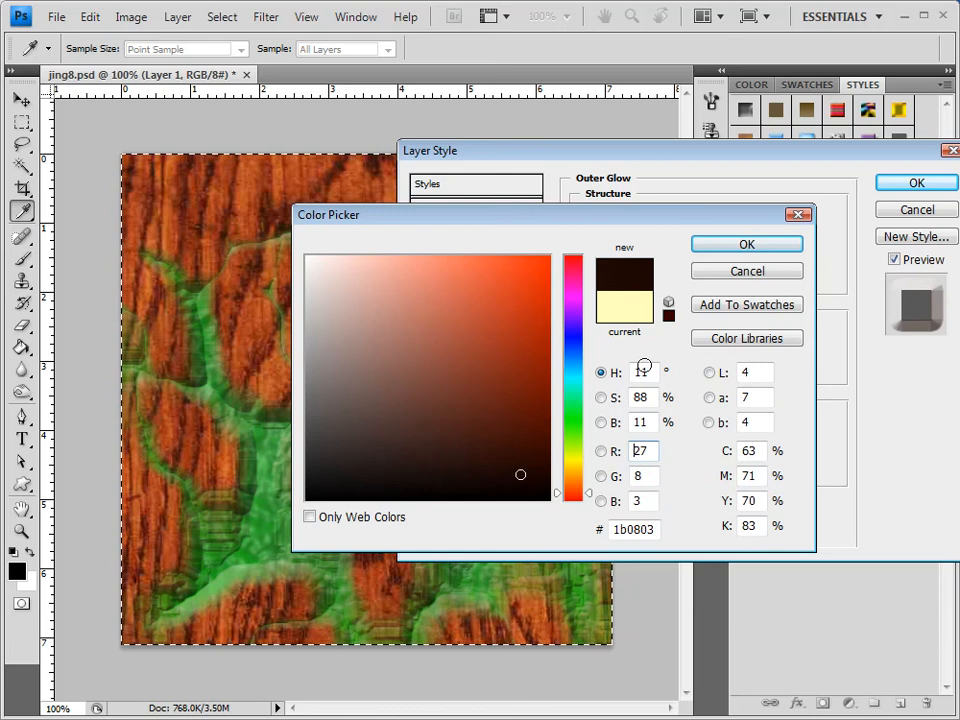
pyautogui.click(760, 212)
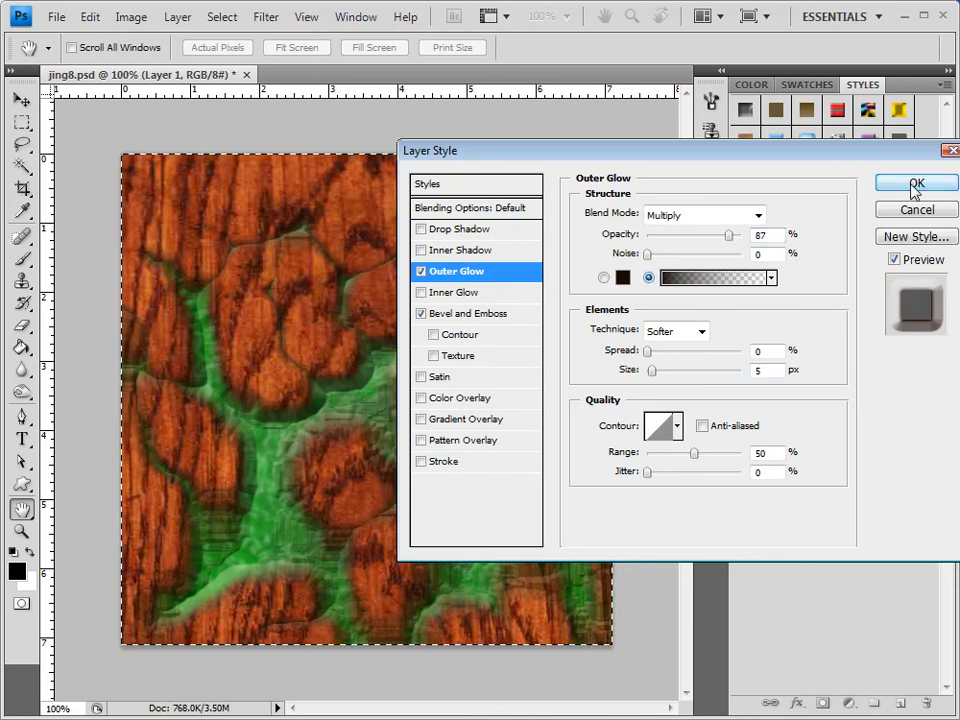
pyautogui.click(916, 184)
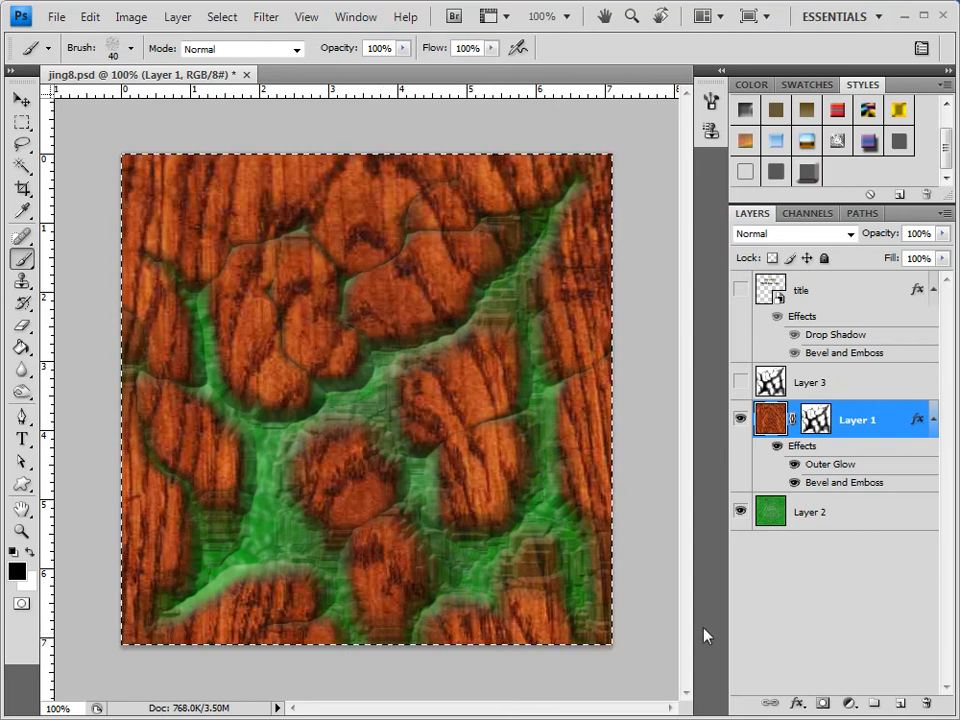
pyautogui.moveTo(768, 486)
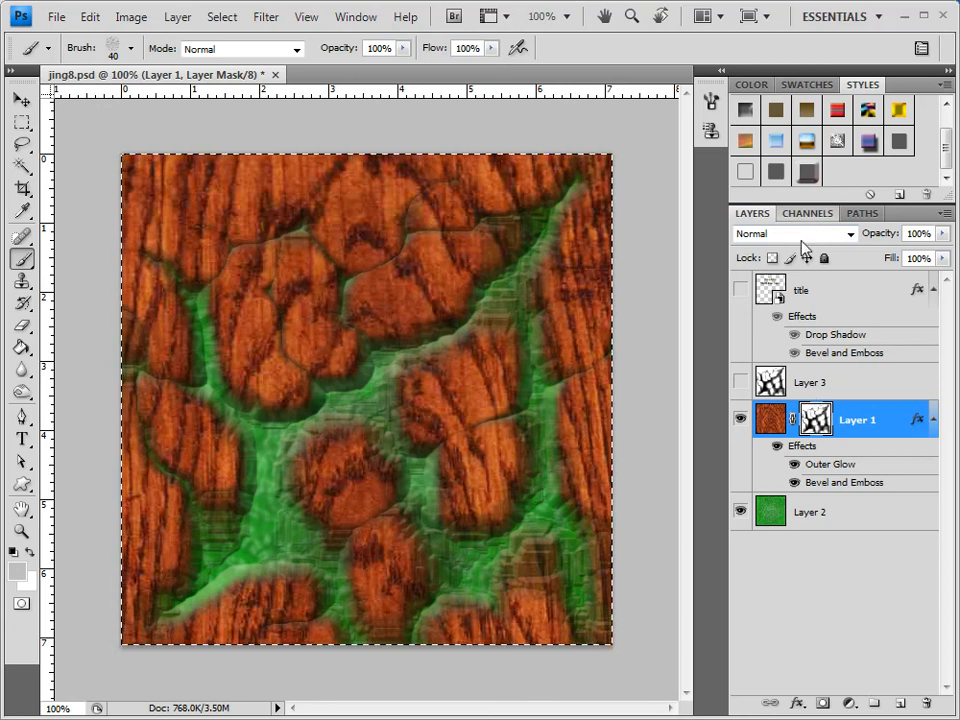
# Target the Layer 1 Mask channel with its preview turned off over the image
pyautogui.click(808, 212)
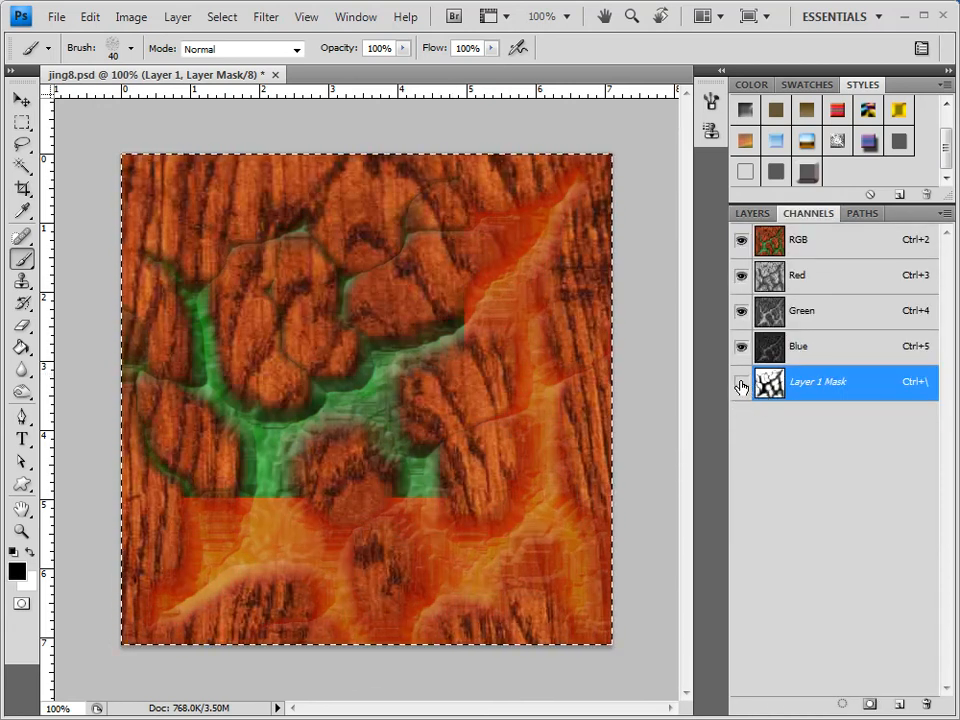
pyautogui.click(742, 382)
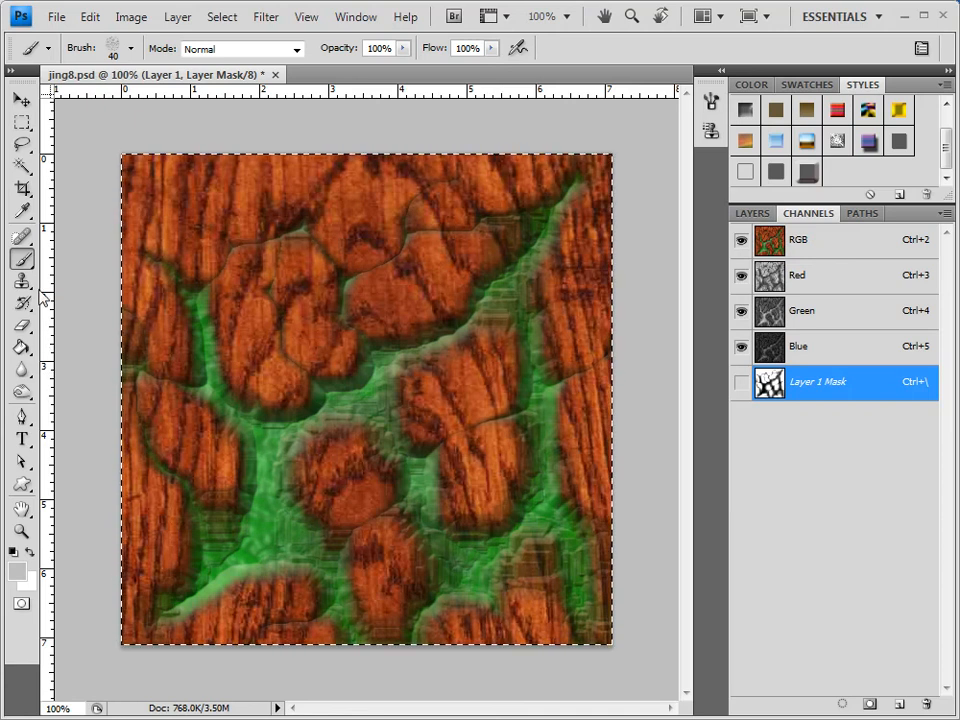
pyautogui.moveTo(110, 140)
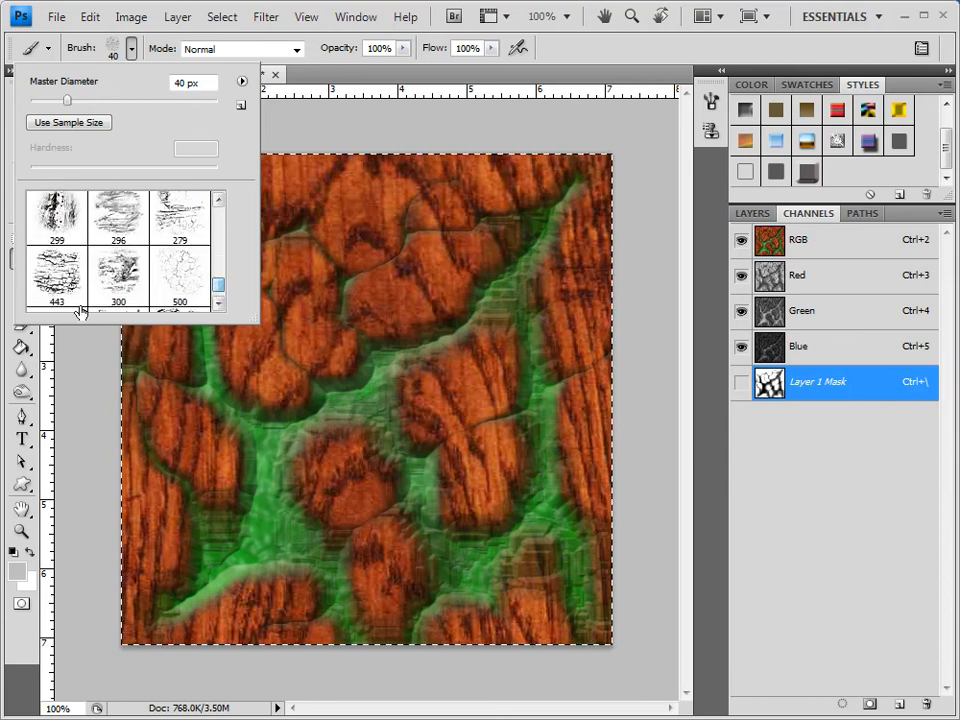
# Paint gritty strokes with a rough textured brush into the wood layer's mask
pyautogui.click(56, 276)
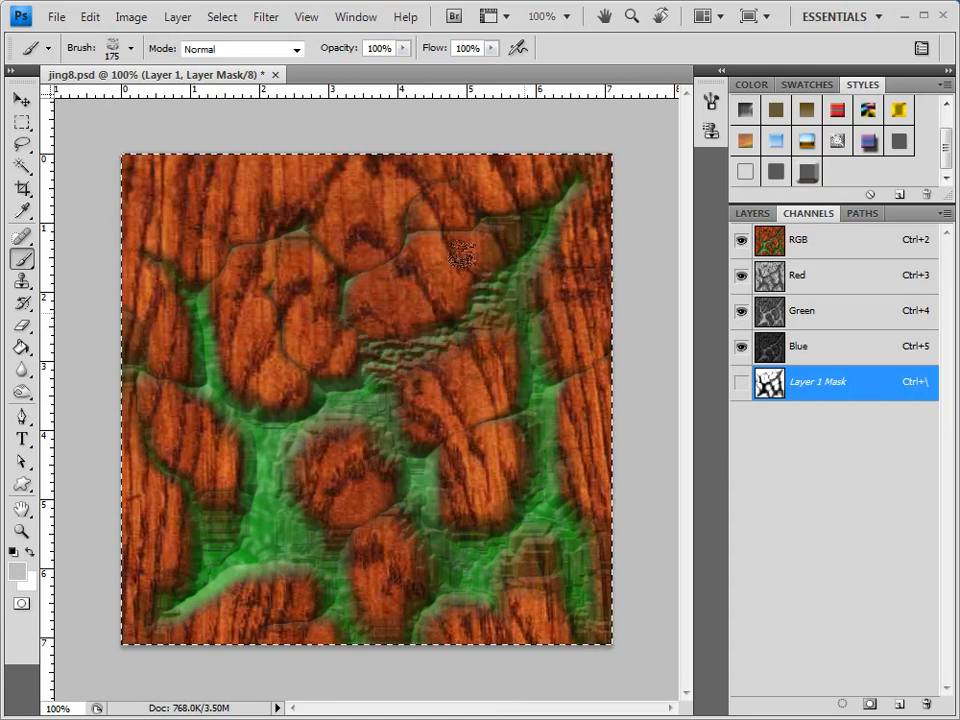
pyautogui.moveTo(460, 256); pyautogui.dragTo(430, 520)
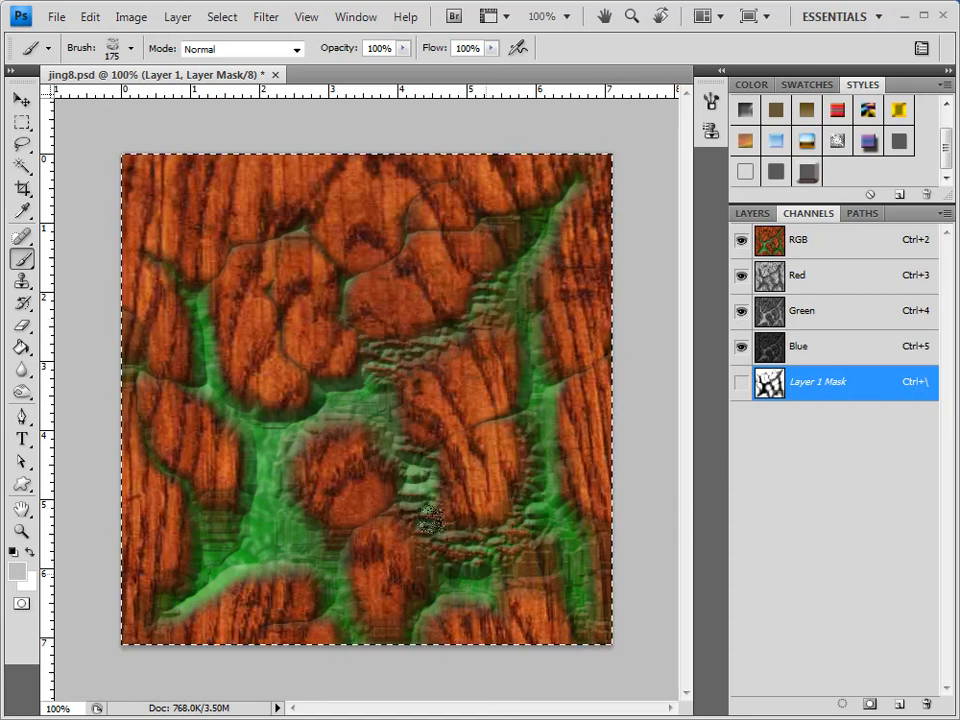
pyautogui.moveTo(430, 520); pyautogui.dragTo(290, 564)
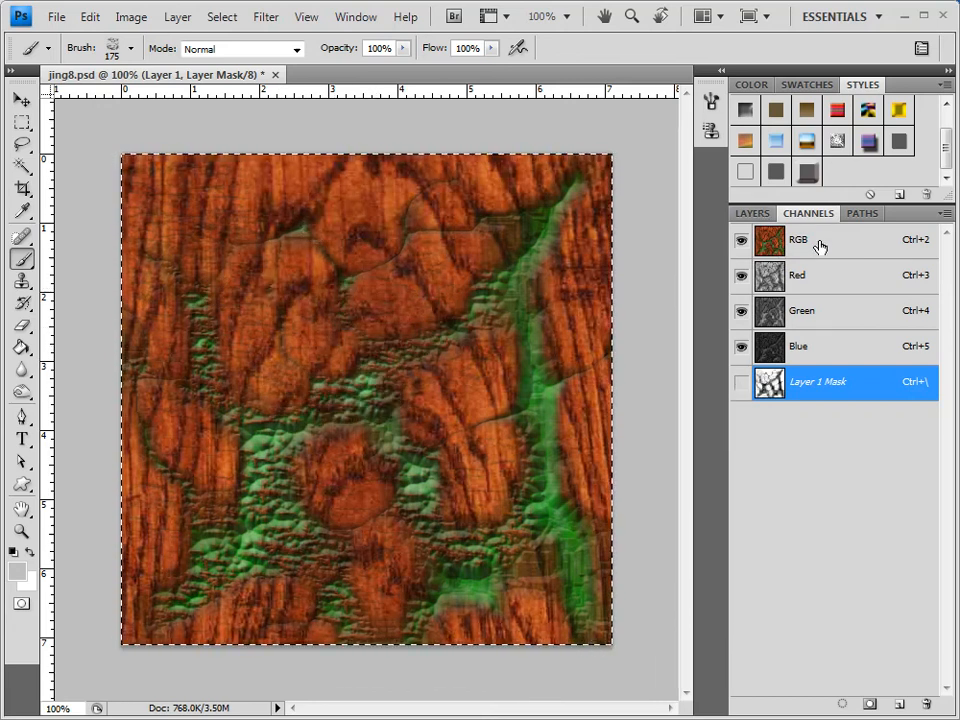
# Return to the RGB channels and switch back to the Layers list
pyautogui.click(798, 240)
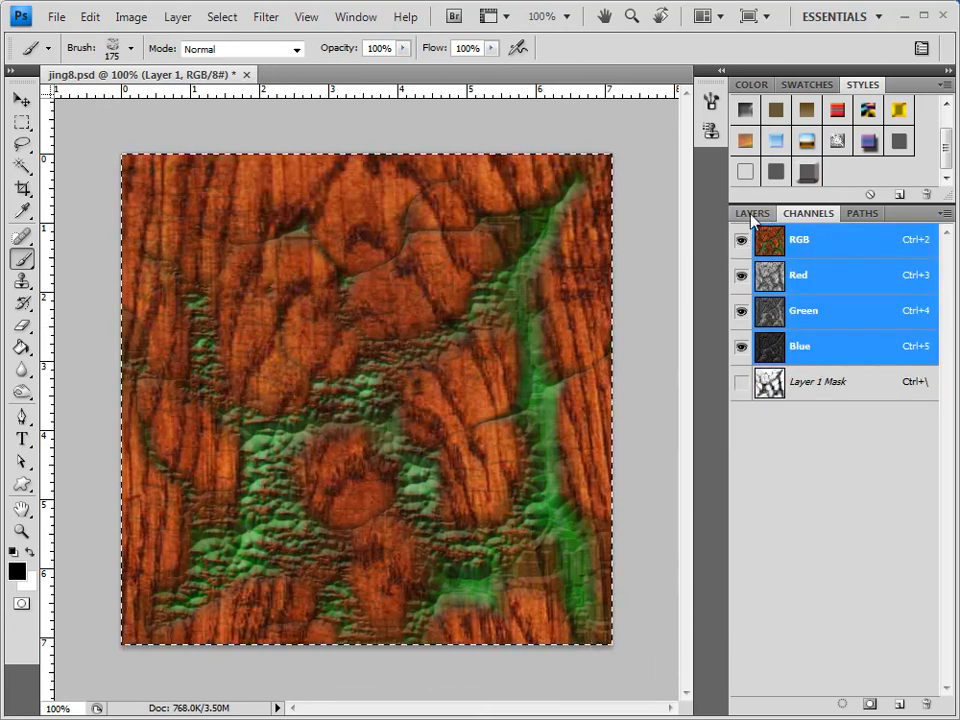
pyautogui.click(752, 212)
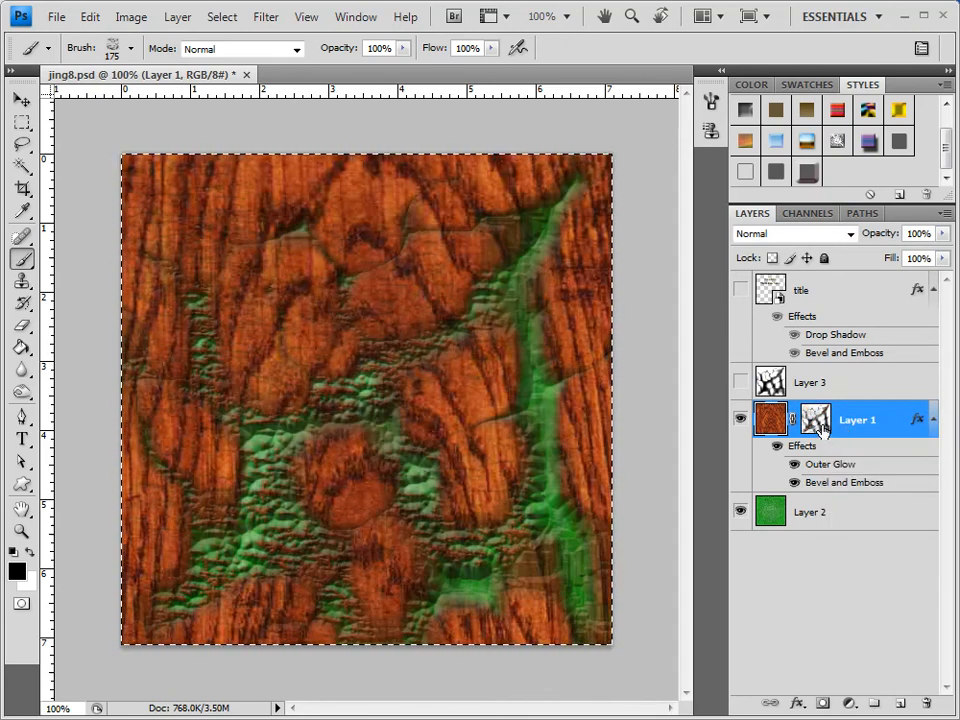
# Show the crack texture layer over the wood in Multiply blending at 84% opacity
pyautogui.click(740, 382)
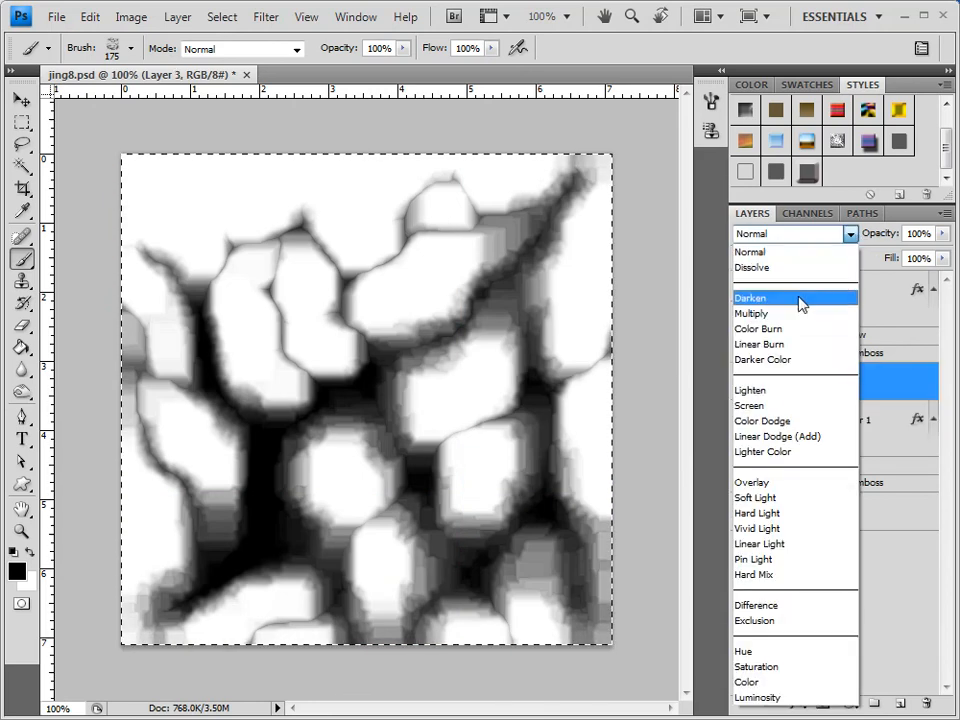
pyautogui.click(752, 312)
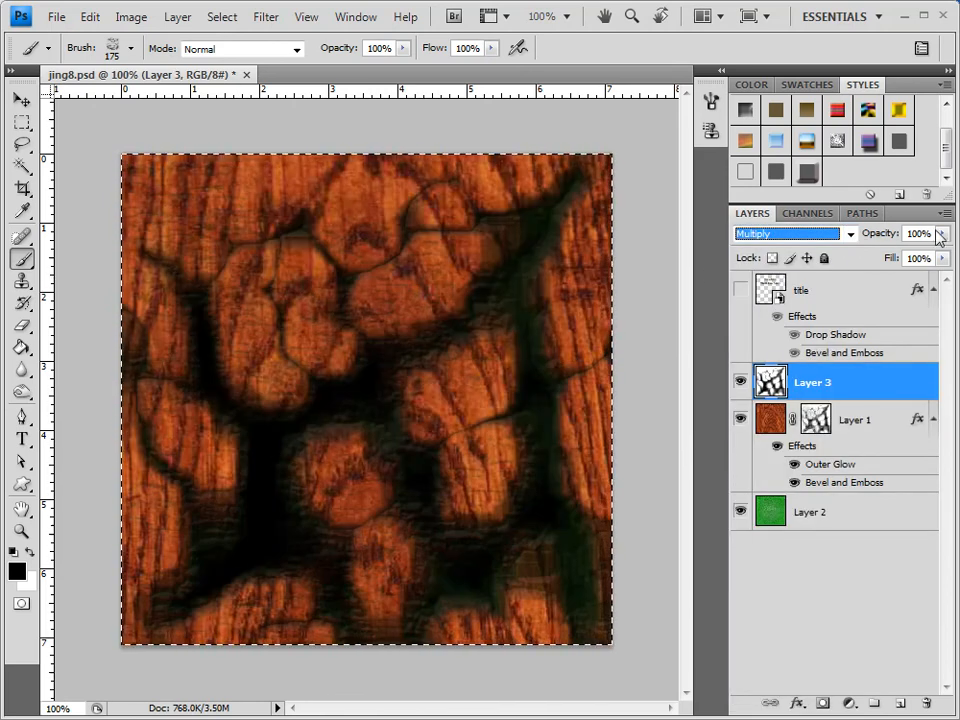
pyautogui.moveTo(940, 244); pyautogui.dragTo(910, 256)
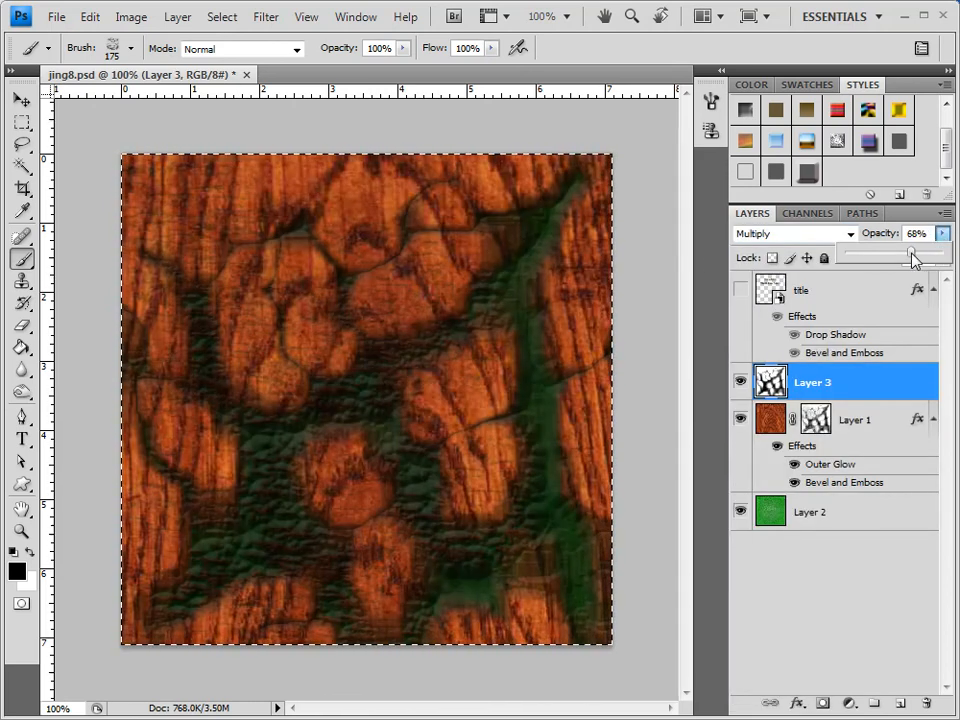
pyautogui.moveTo(910, 256); pyautogui.dragTo(928, 256)
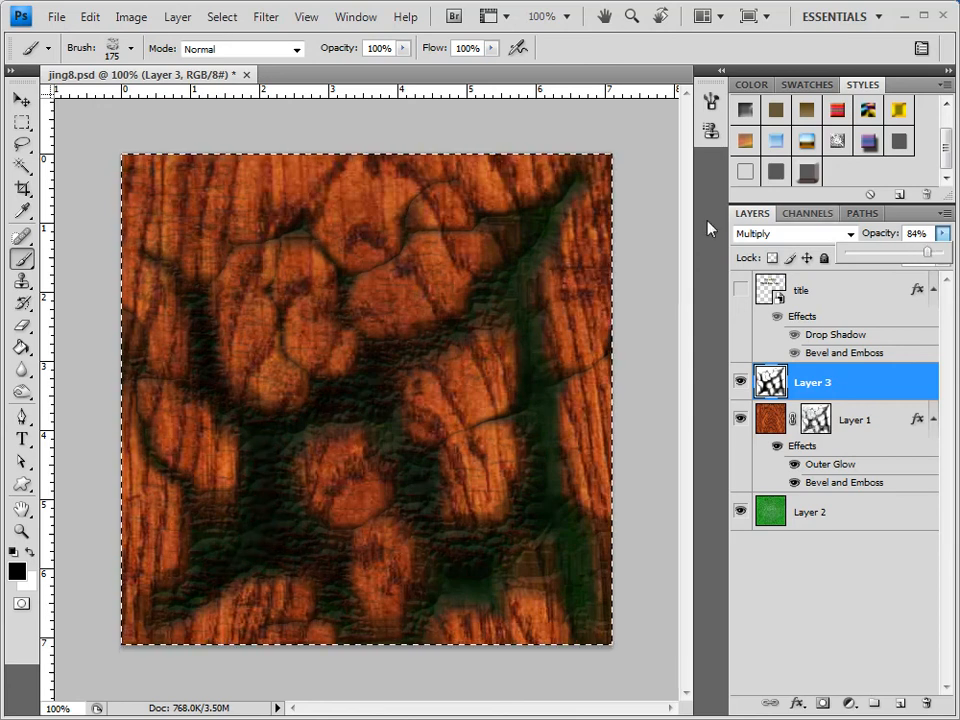
pyautogui.click(266, 16)
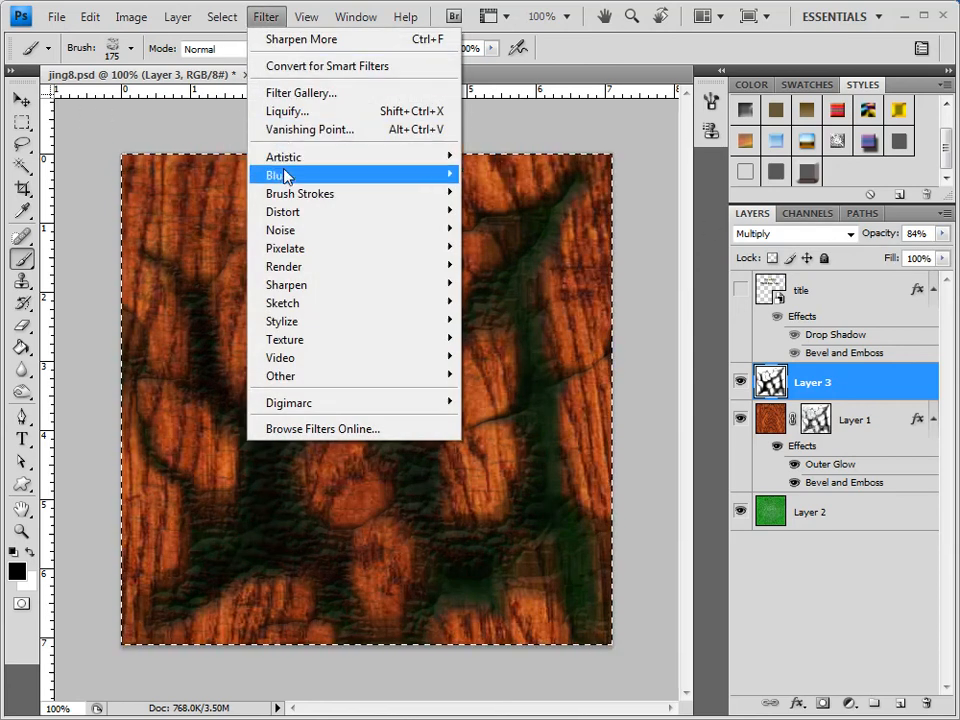